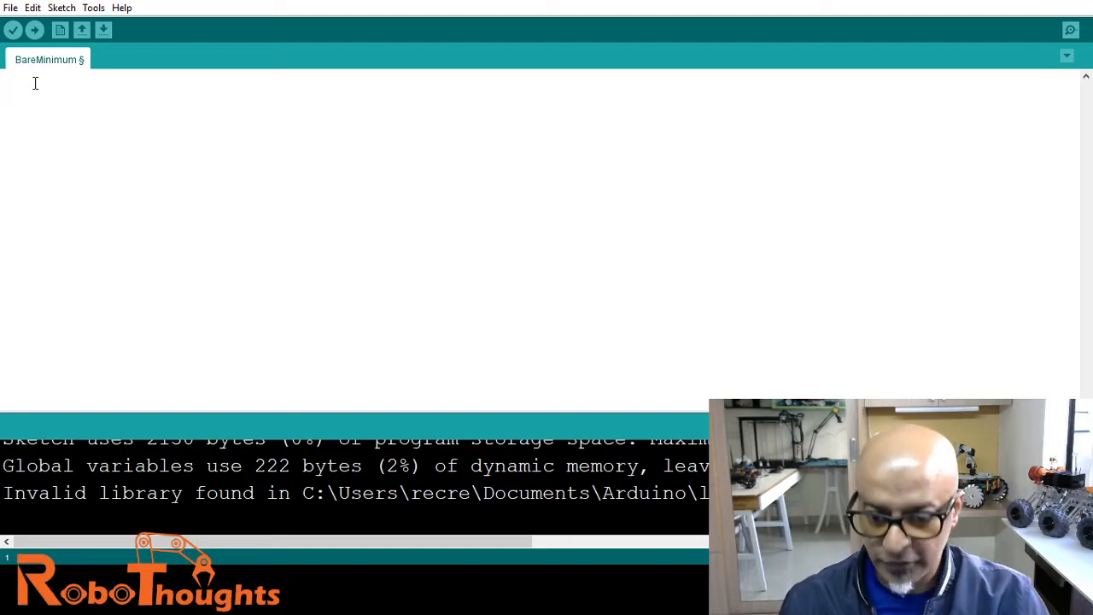
Declare 'int arrivingdatabyte = 0;' on the first line and begin the setup function.
{"action": "type", "text": "int"}
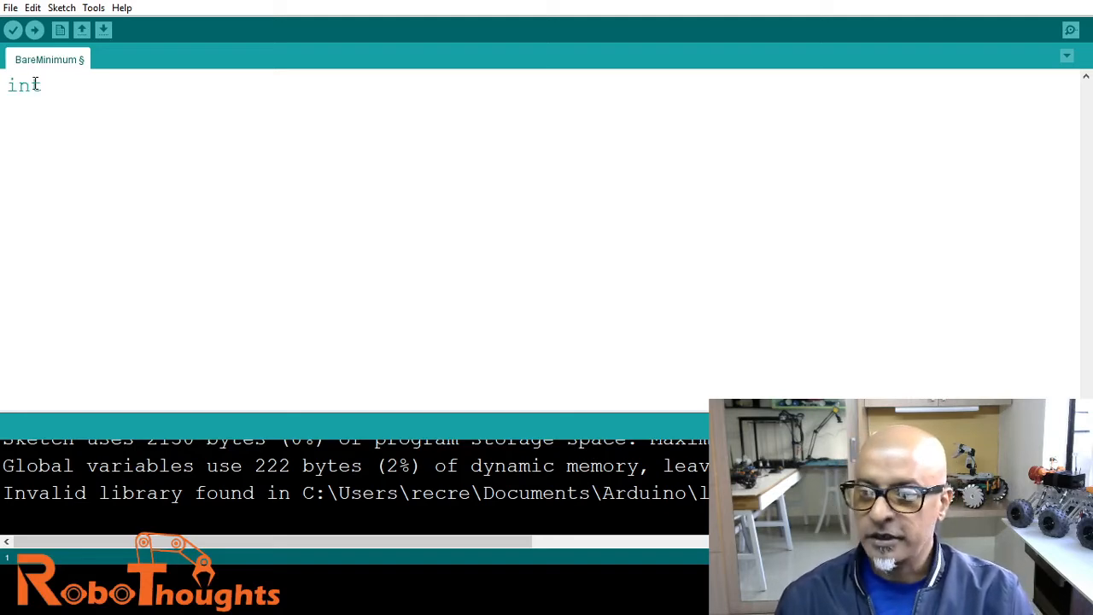
{"action": "type", "text": "arr"}
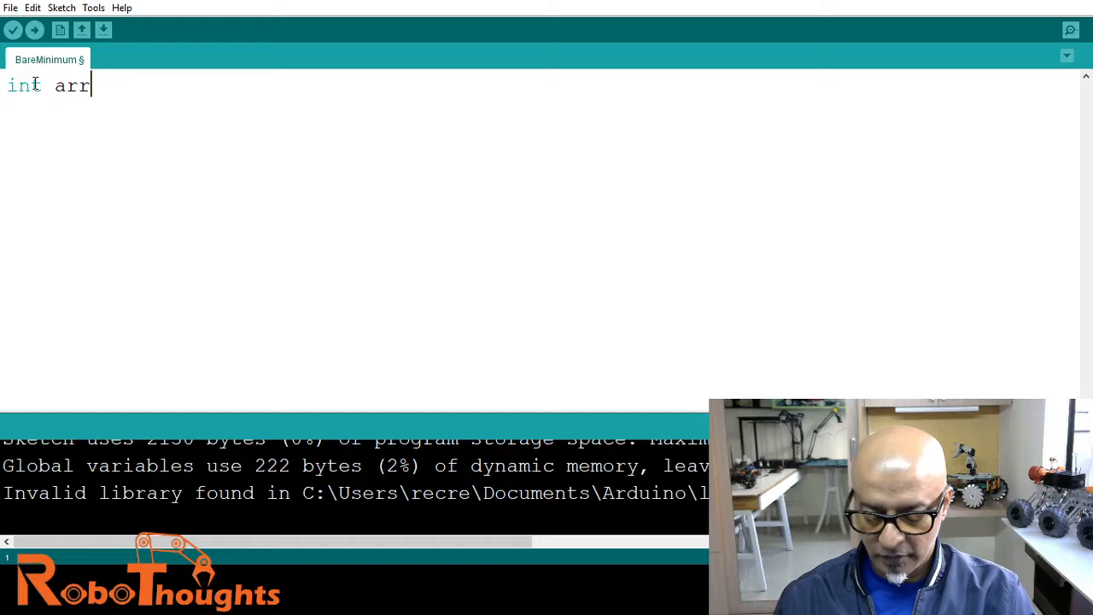
{"action": "type", "text": "ivingdata"}
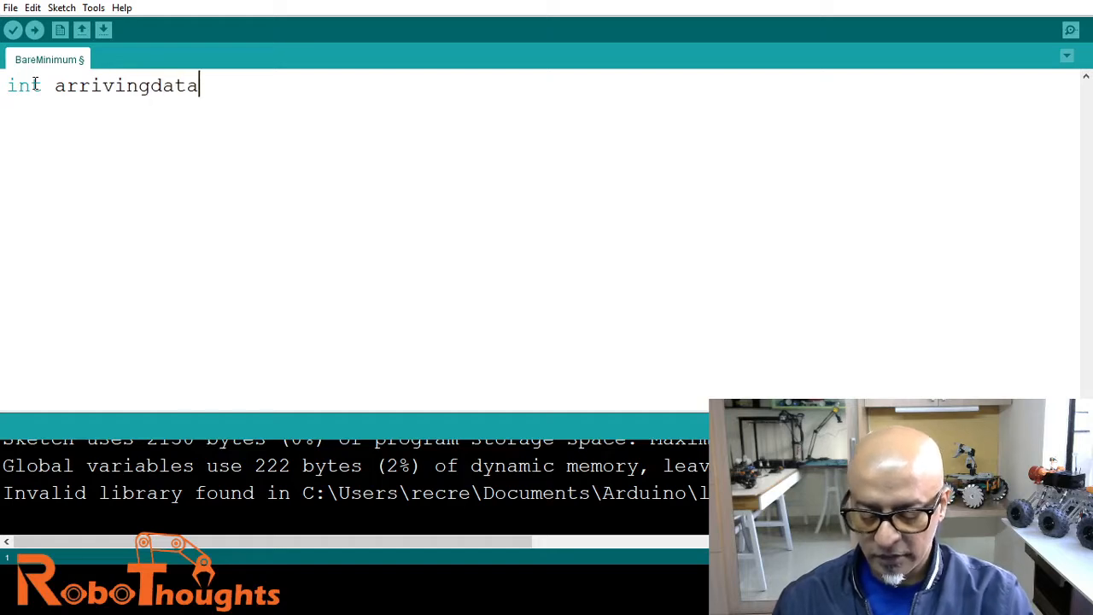
{"action": "type", "text": "by"}
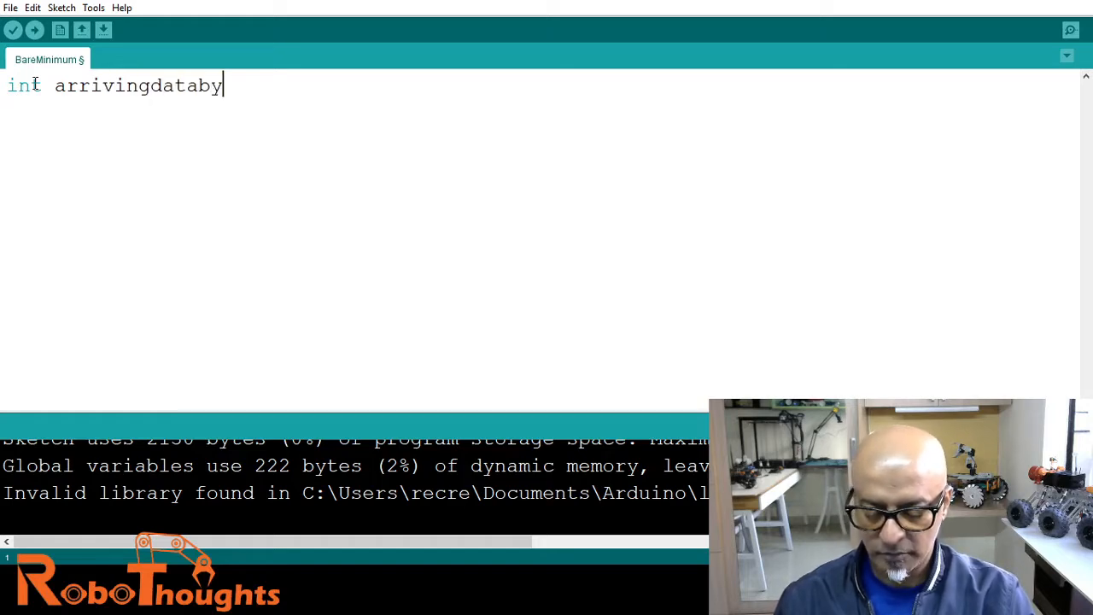
{"action": "type", "text": "te"}
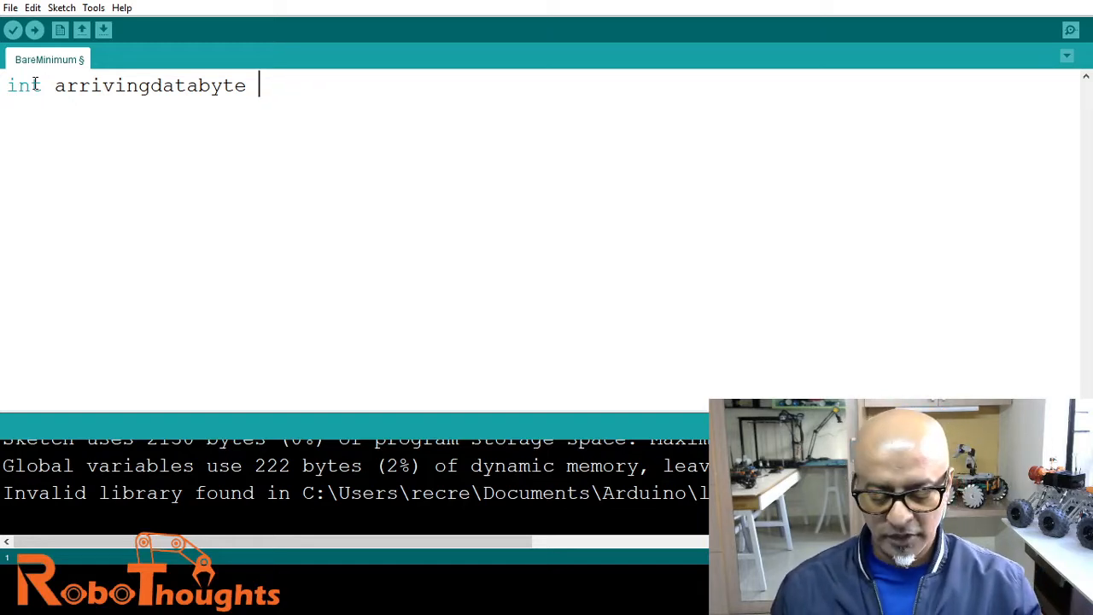
{"action": "type", "text": "= 0"}
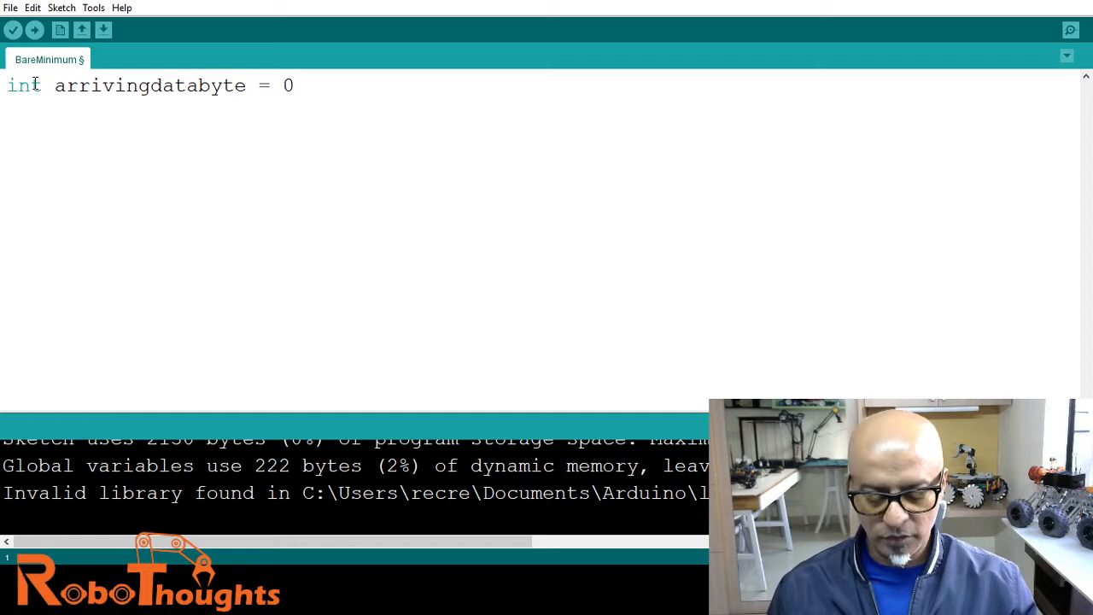
{"action": "type", "text": ";"}
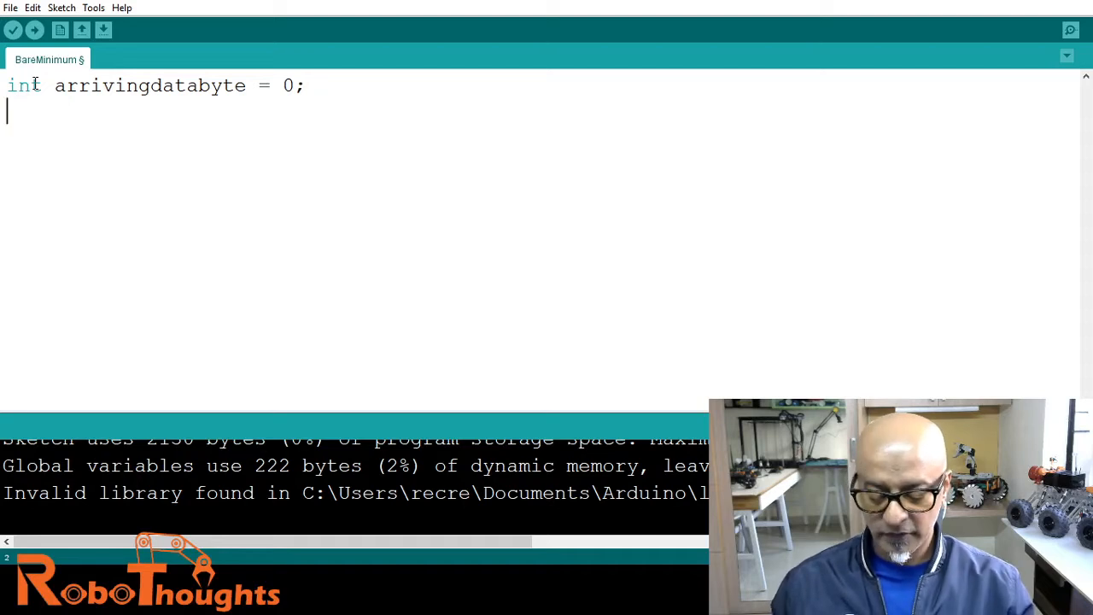
{"action": "type", "text": "void set"}
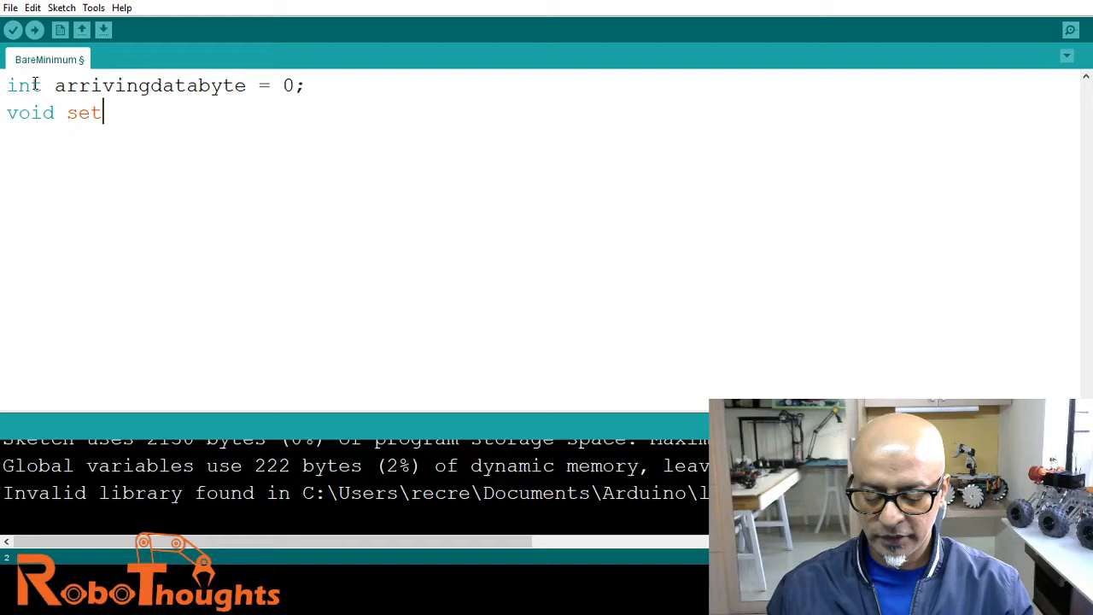
Write void setup() containing Serial.begin(9600); to start serial communication.
{"action": "type", "text": "up("}
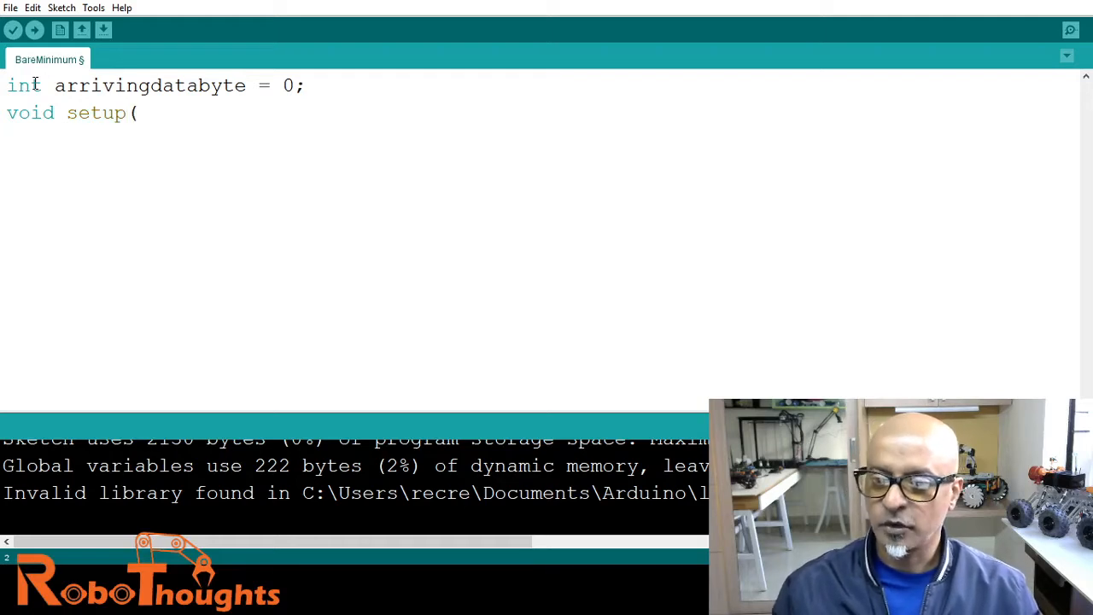
{"action": "type", "text": ")"}
{"action": "type", "text": "{"}
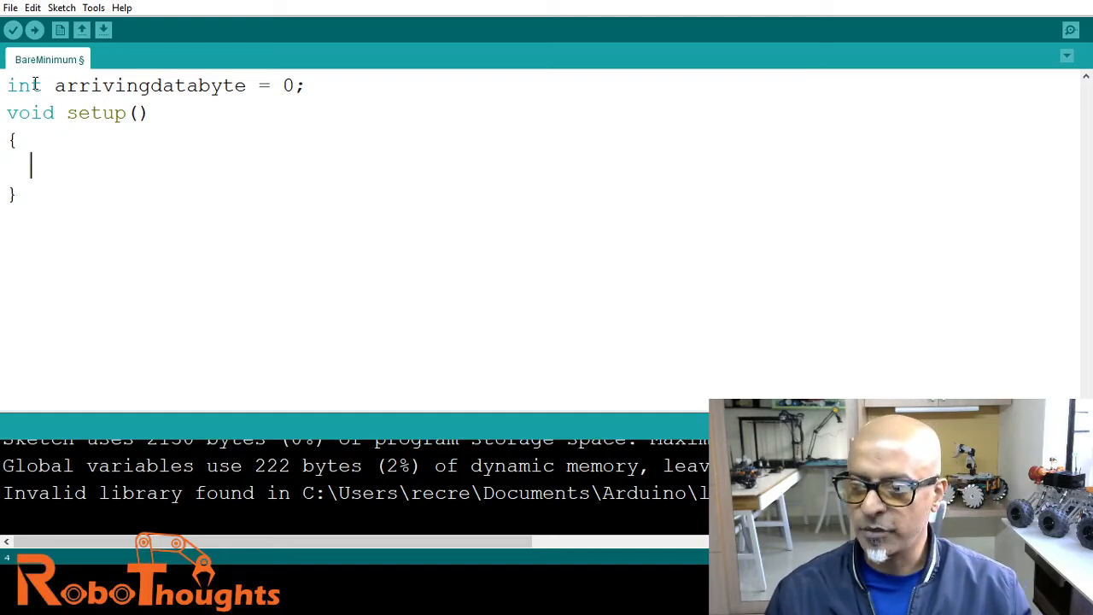
{"action": "type", "text": "S"}
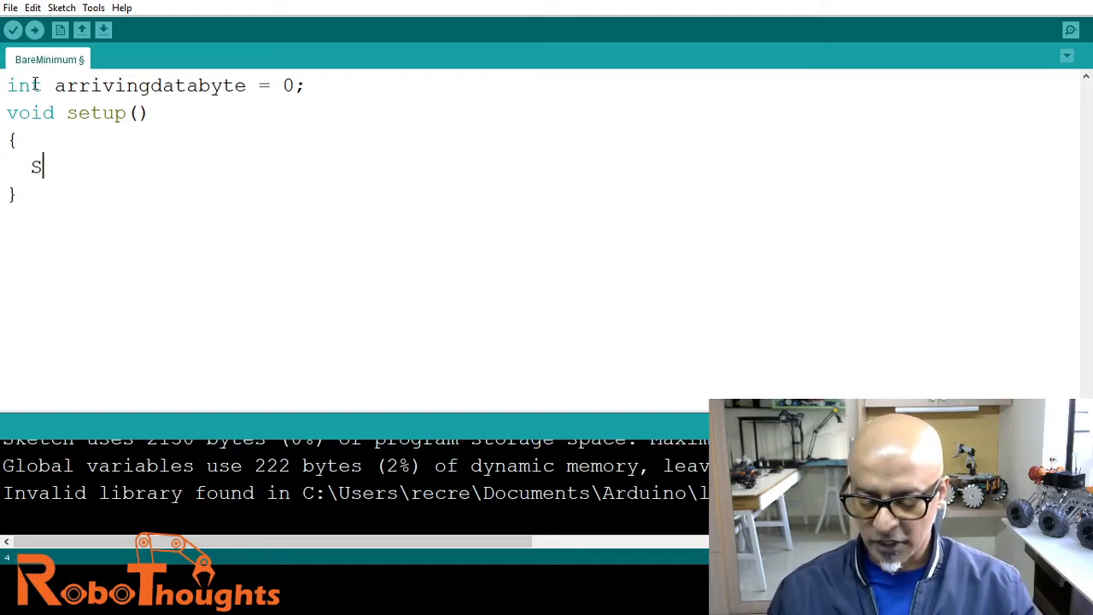
{"action": "type", "text": "erial."}
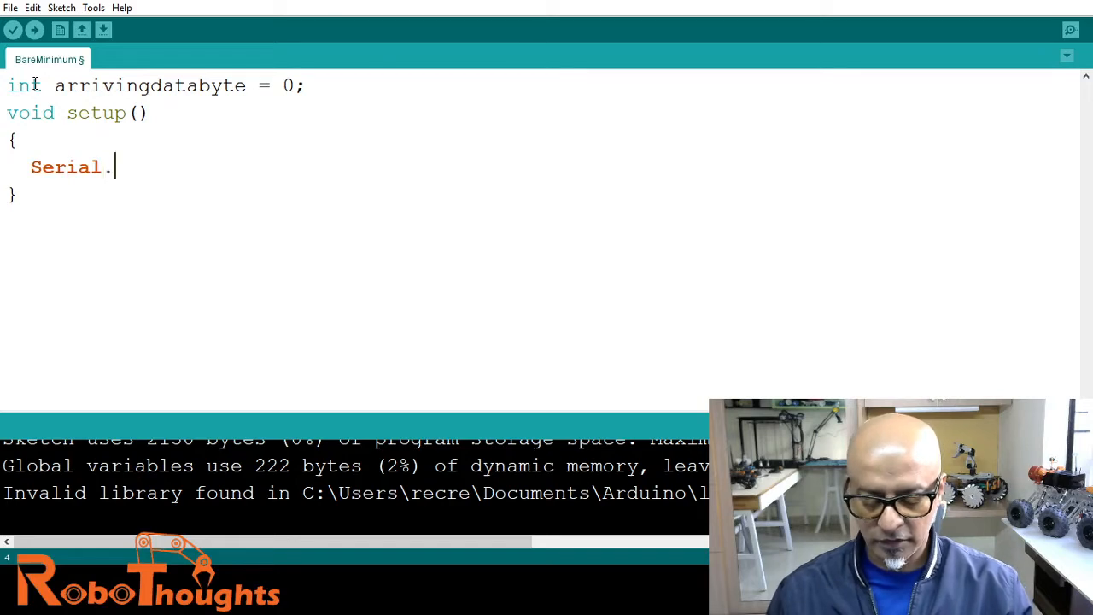
{"action": "type", "text": "begin"}
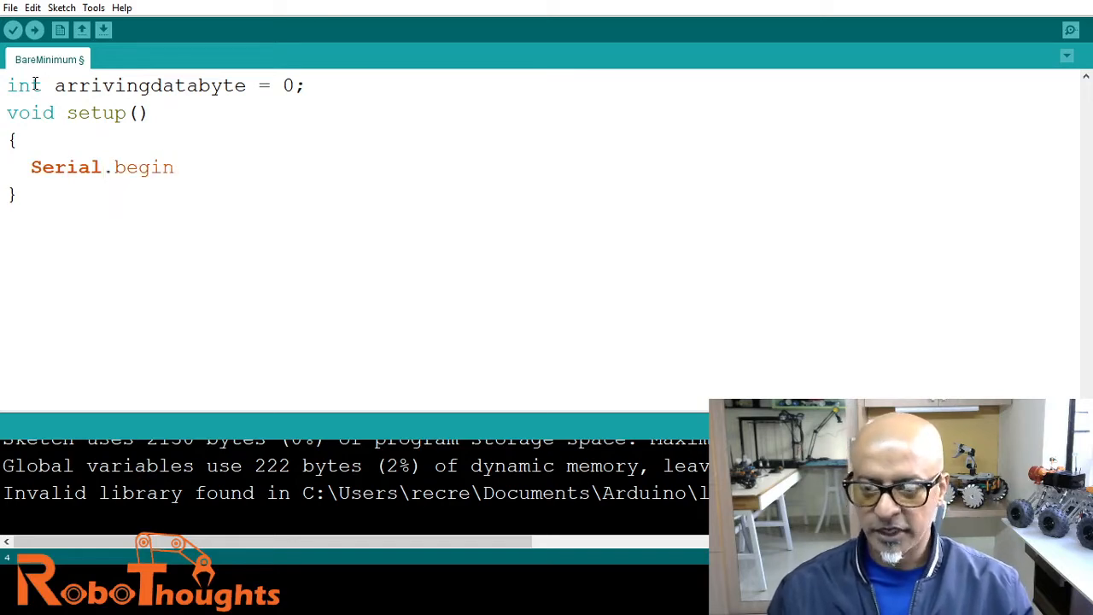
{"action": "type", "text": "("}
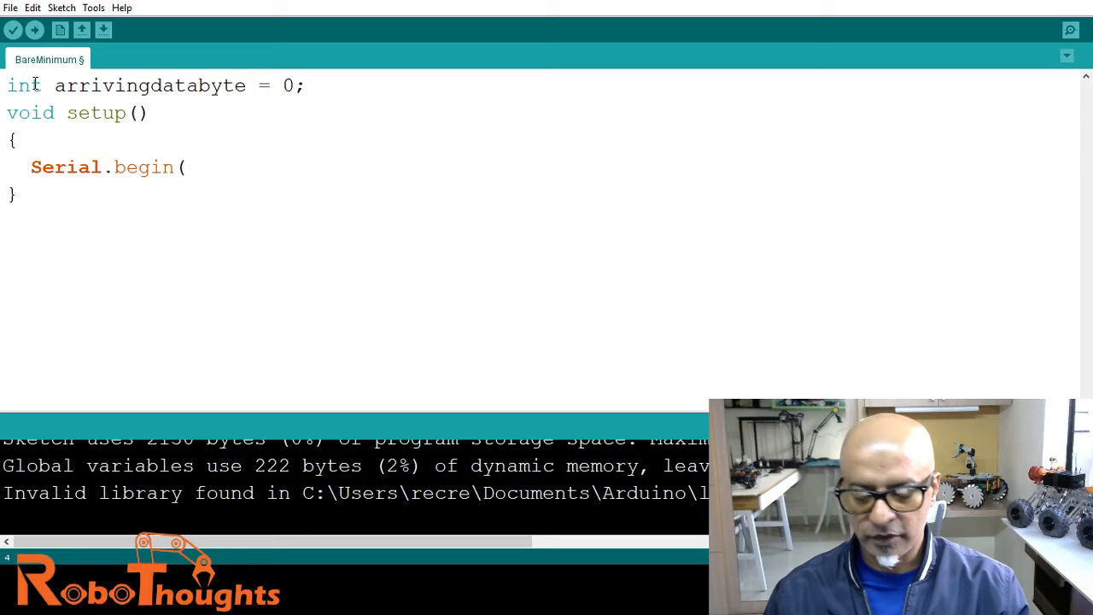
{"action": "type", "text": "9600"}
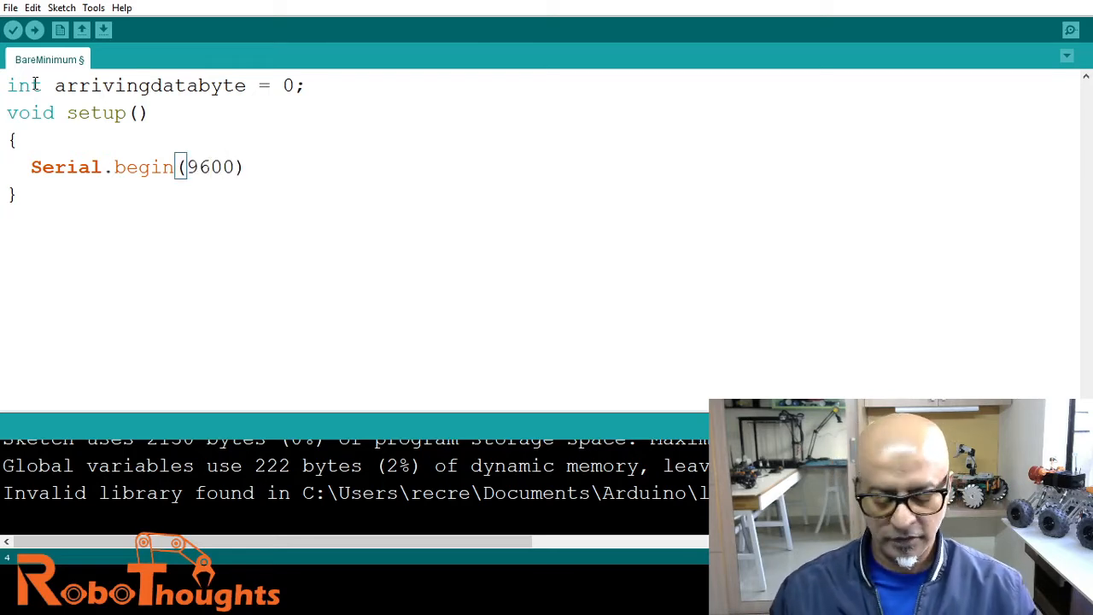
{"action": "type", "text": ";"}
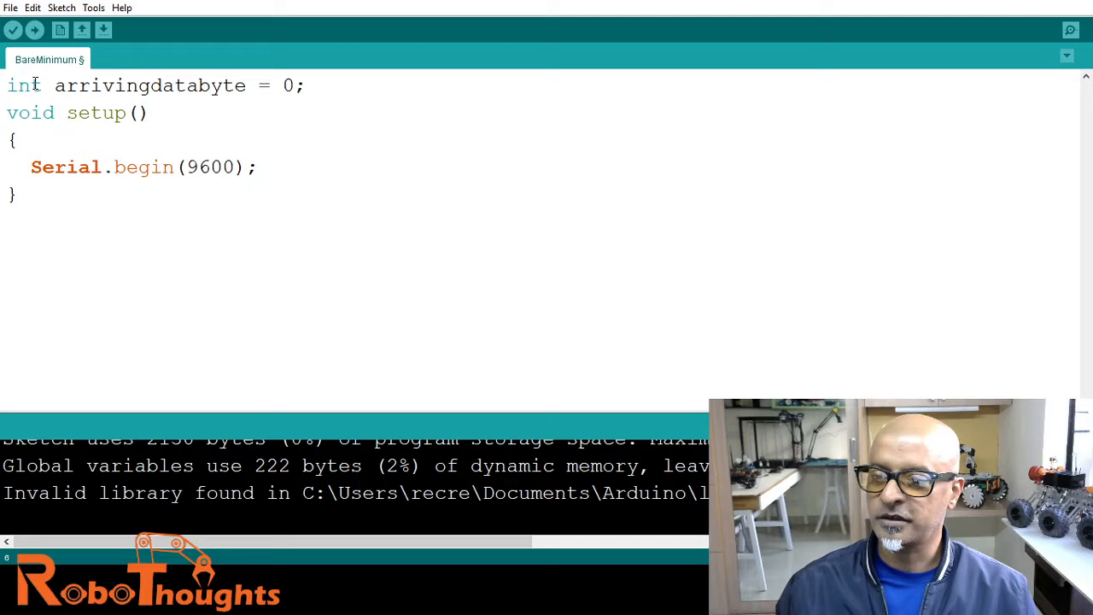
Write an empty void loop() with braces below setup.
{"action": "type", "text": "void"}
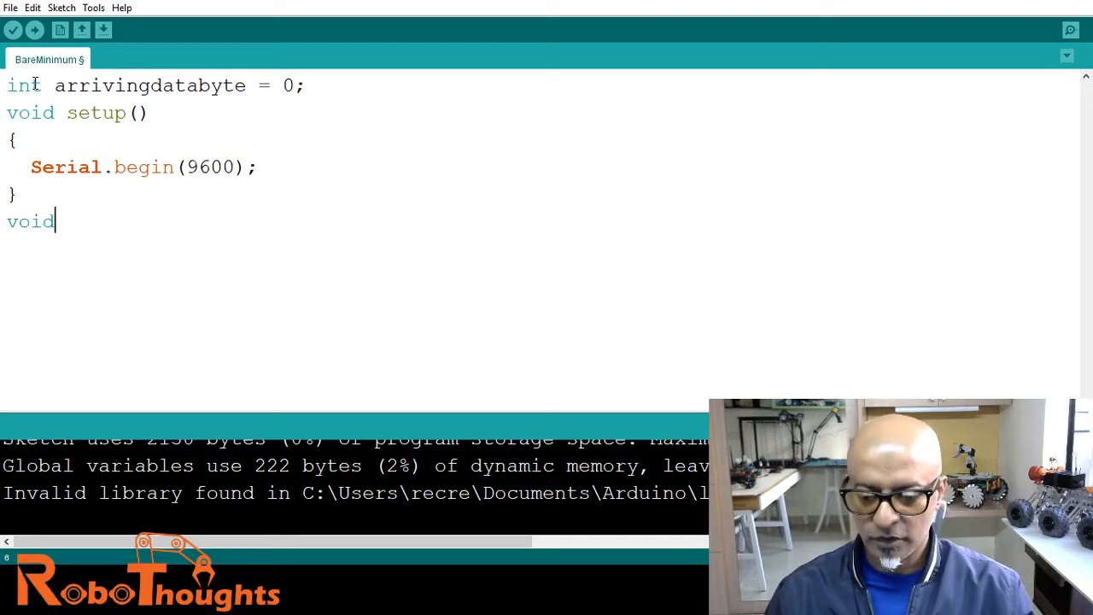
{"action": "type", "text": "loop"}
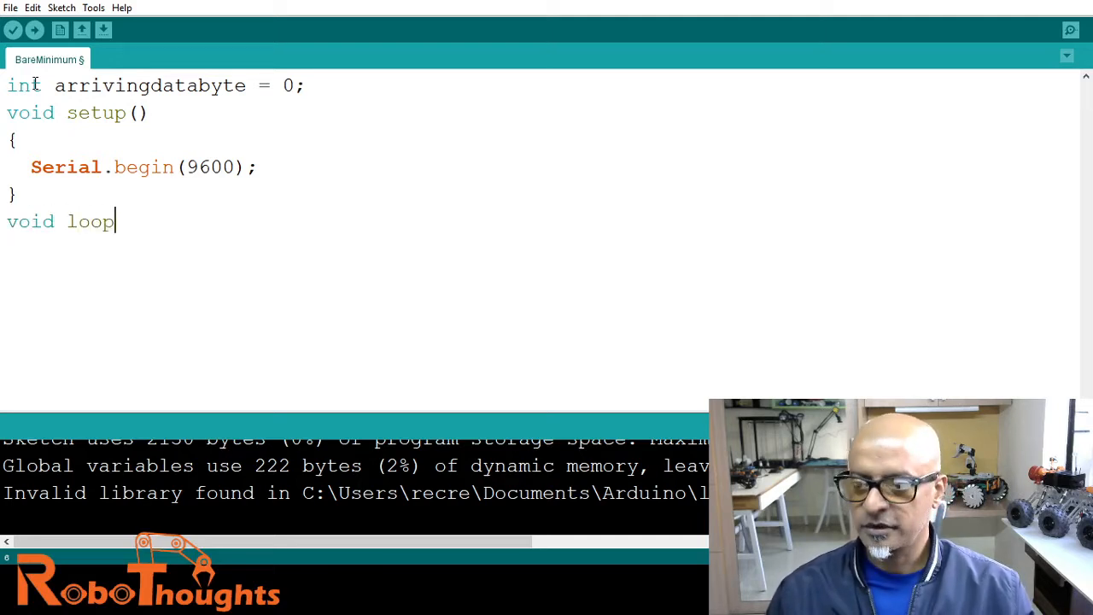
{"action": "type", "text": "("}
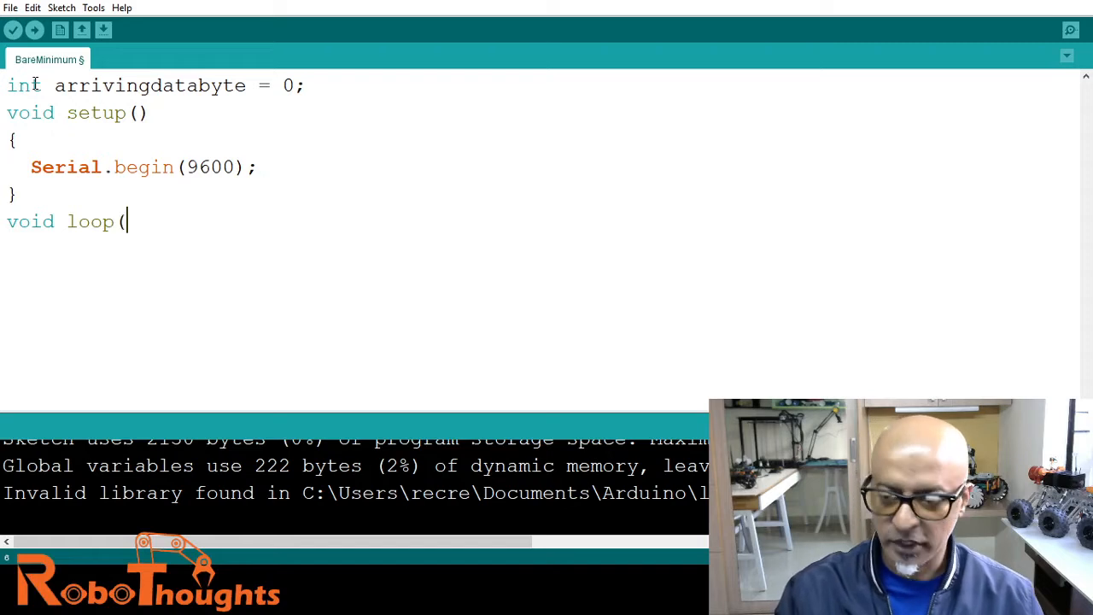
{"action": "type", "text": ")"}
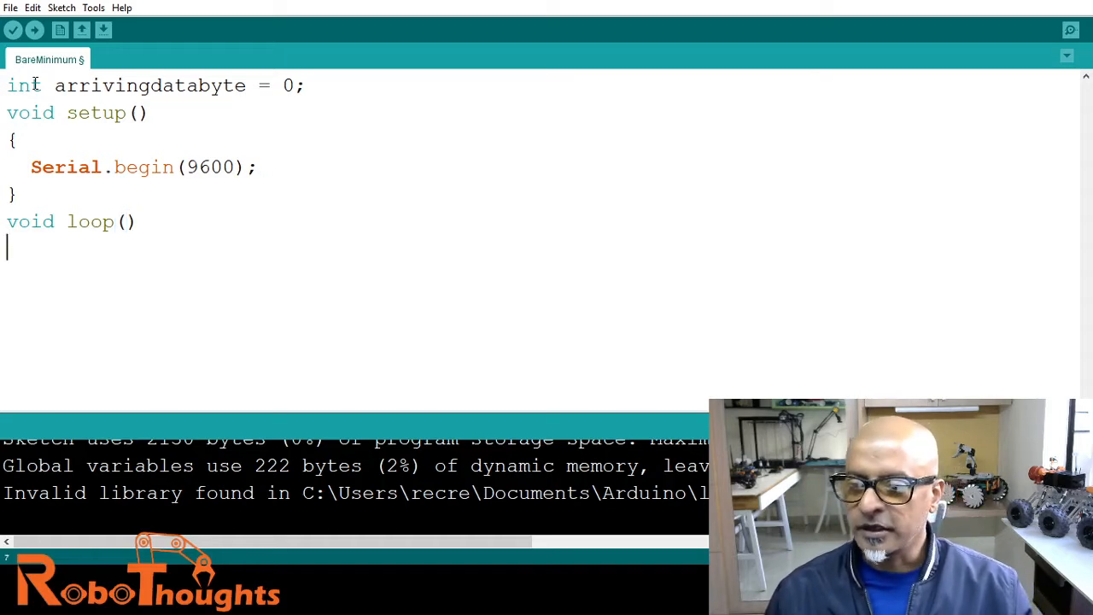
{"action": "type", "text": "{"}
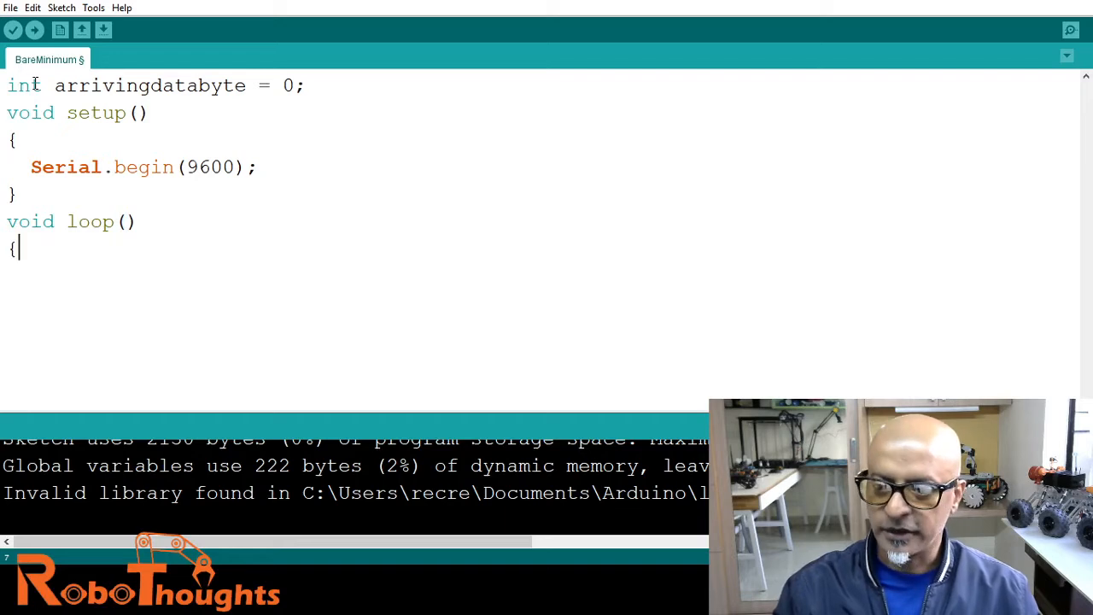
{"action": "key", "text": "enter"}
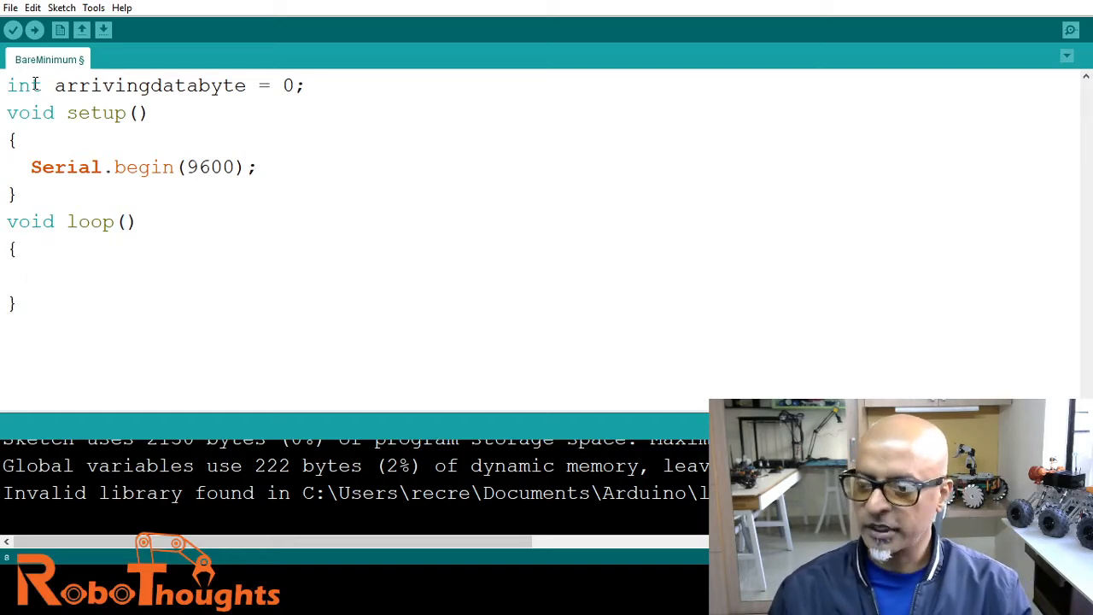
Inside loop, write if(Serial.available()>0) with an opening brace and begin its body.
{"action": "type", "text": "if"}
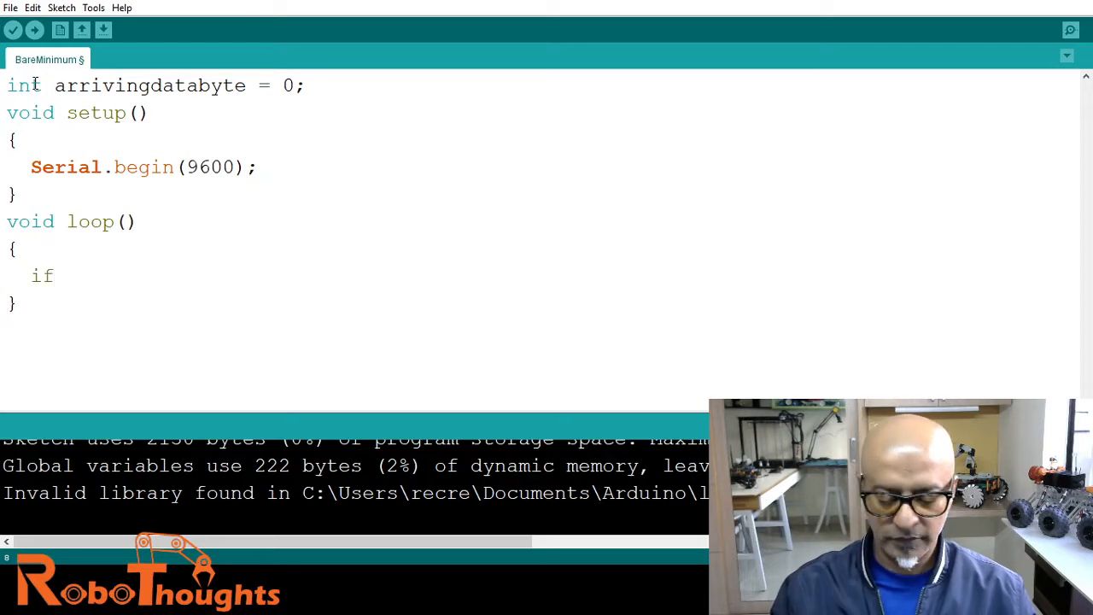
{"action": "type", "text": "("}
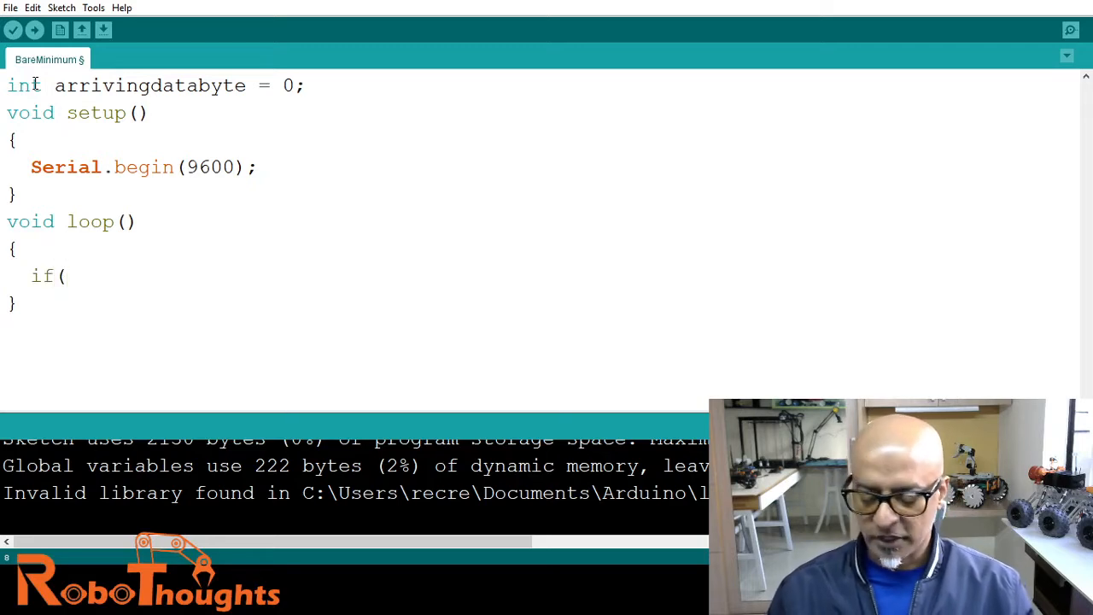
{"action": "type", "text": "Serial."}
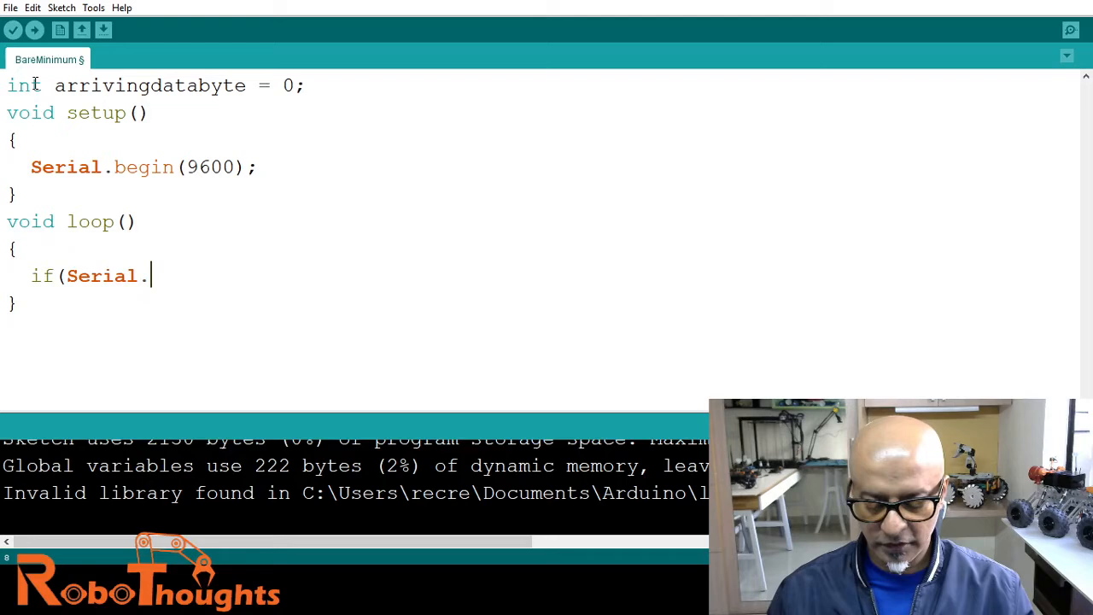
{"action": "type", "text": "available"}
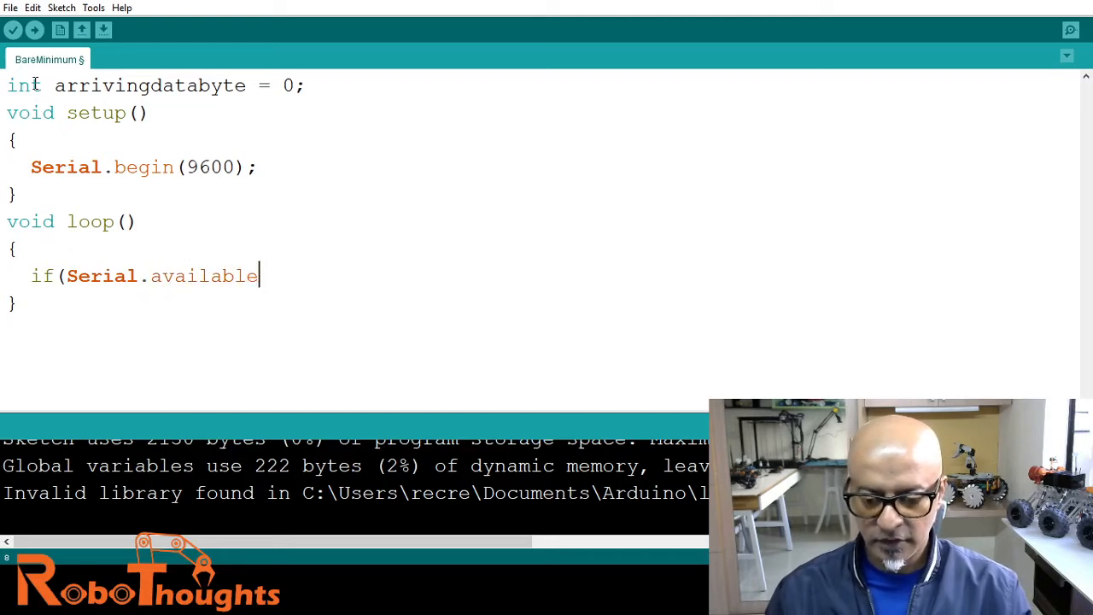
{"action": "type", "text": "("}
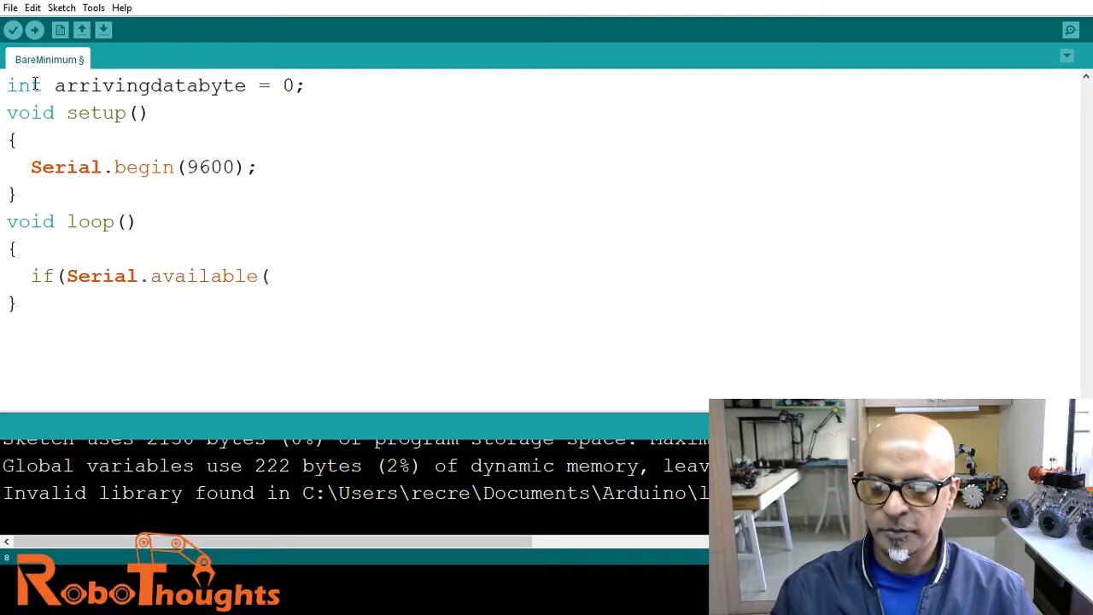
{"action": "type", "text": ")"}
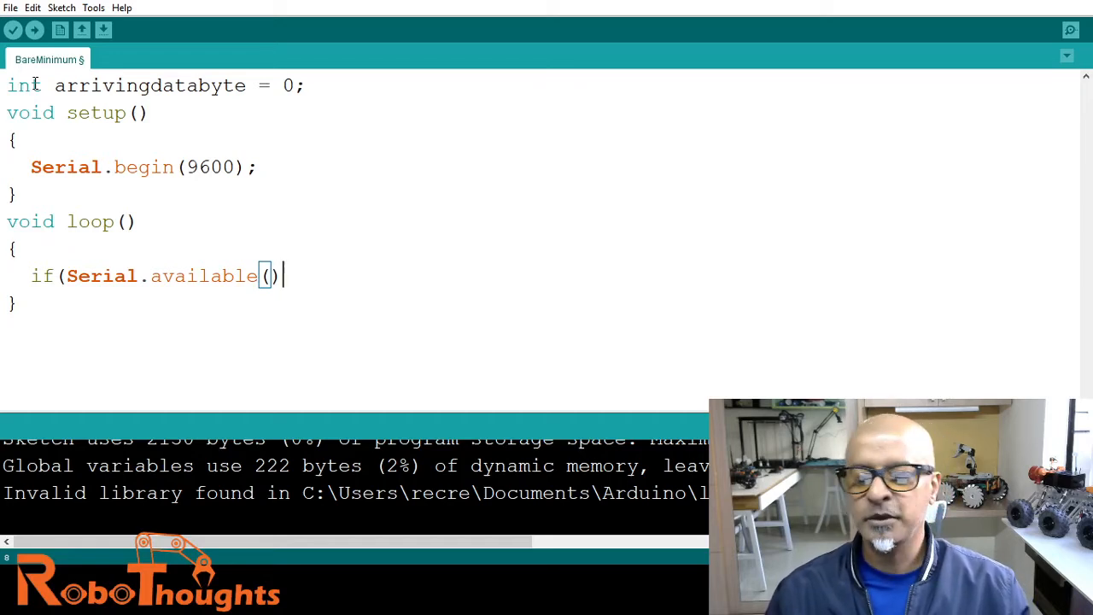
{"action": "type", "text": ">0"}
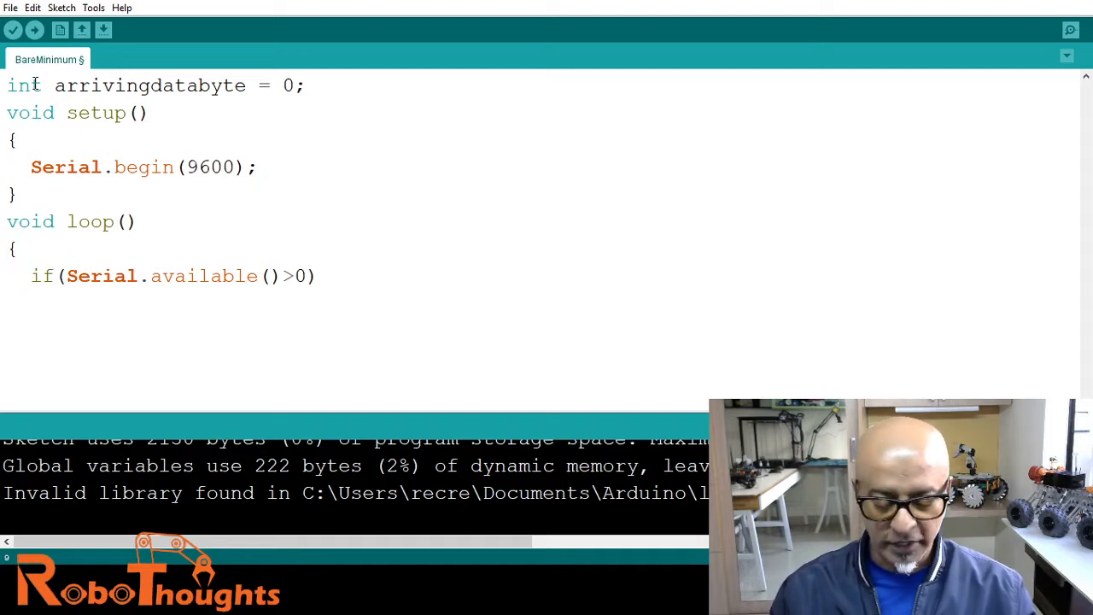
{"action": "type", "text": "{"}
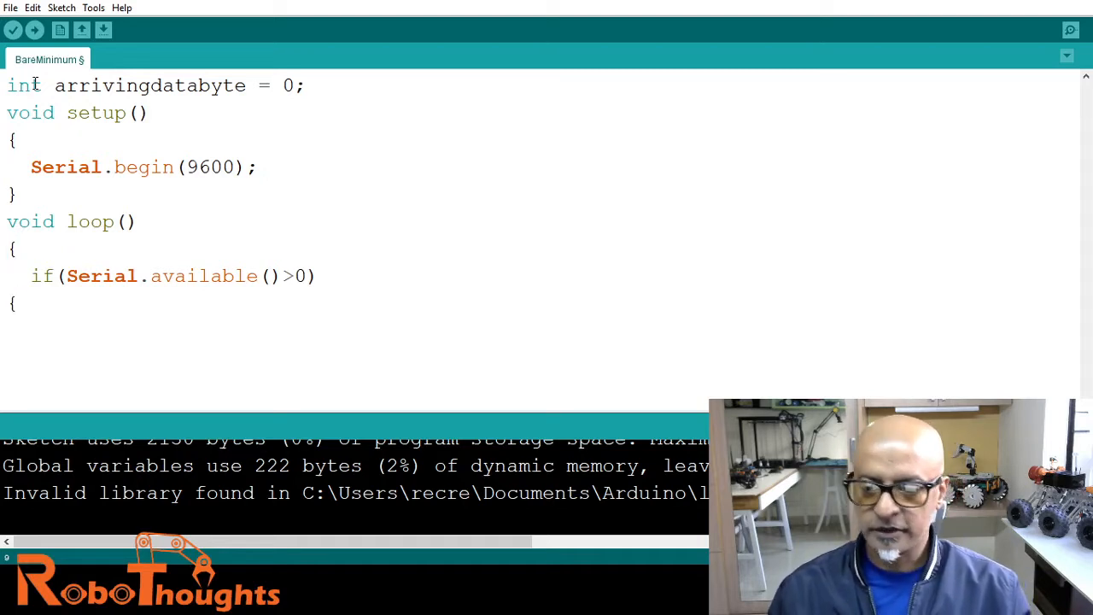
{"action": "type", "text": "a"}
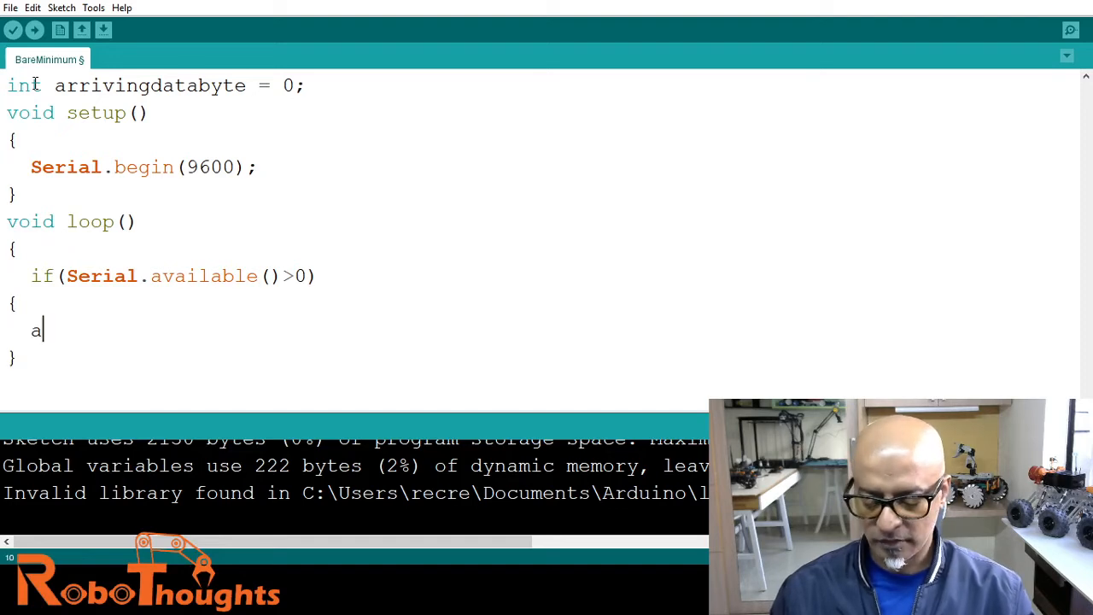
Store the incoming byte with arrivingdatabyte = Serial.read(); inside the if block.
{"action": "type", "text": "rriving"}
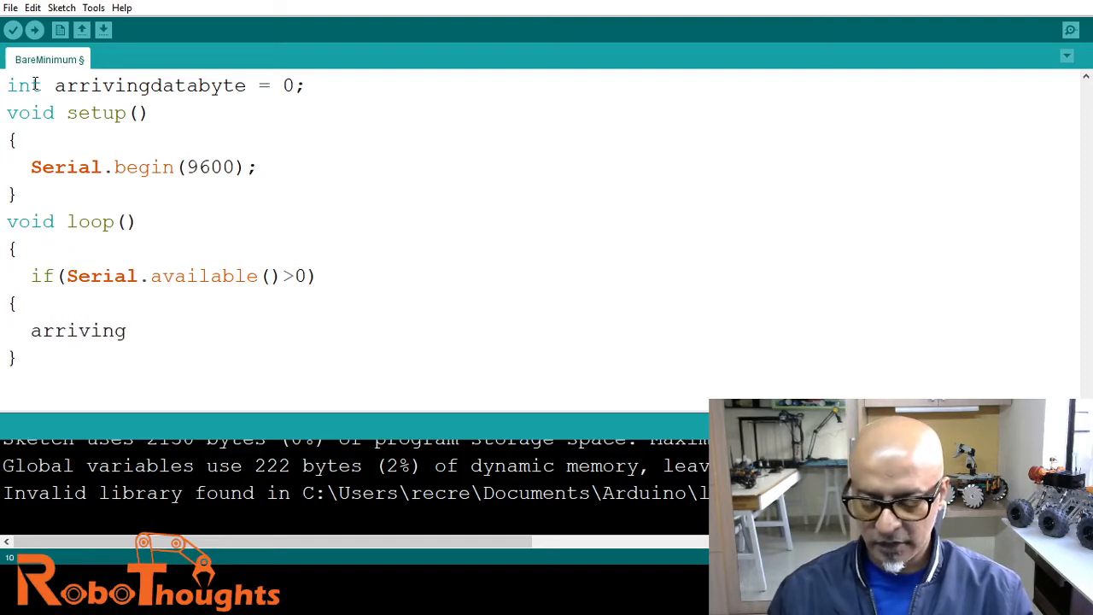
{"action": "type", "text": "databyt"}
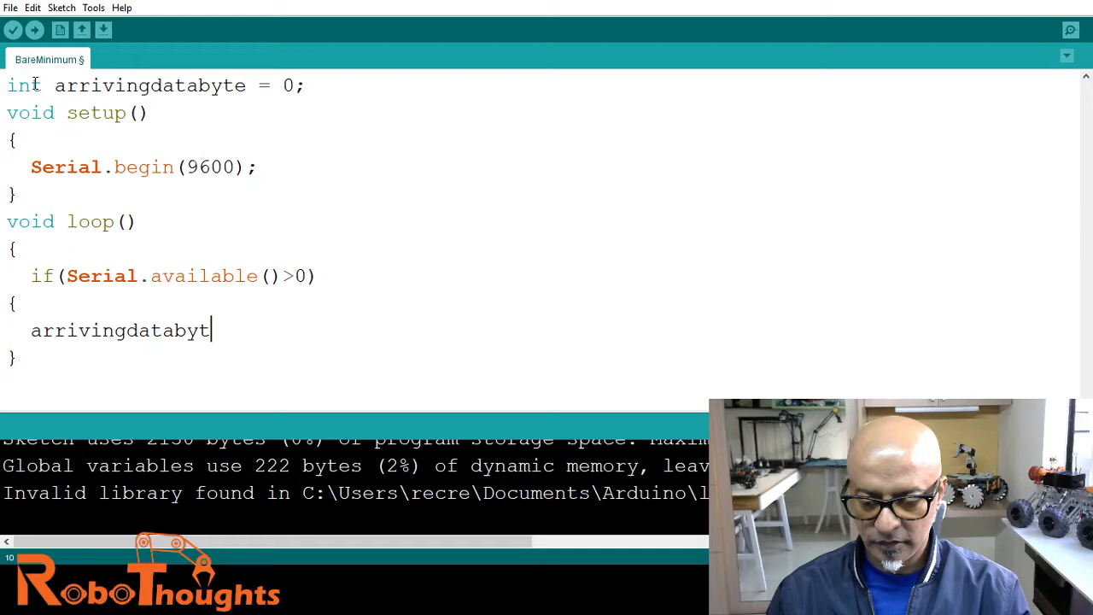
{"action": "type", "text": "e ="}
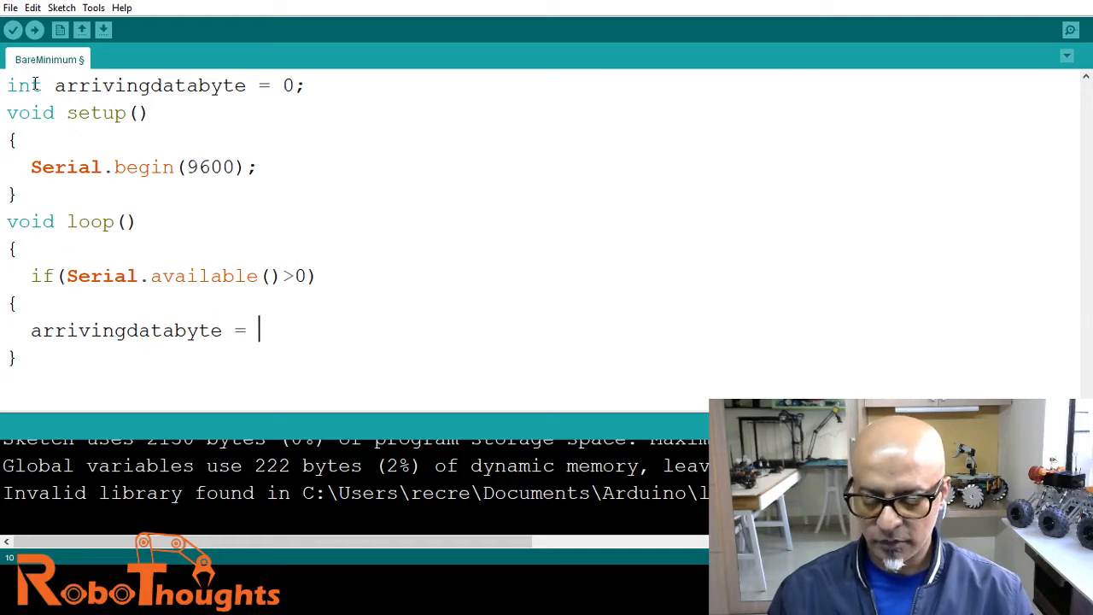
{"action": "type", "text": "Serial.r"}
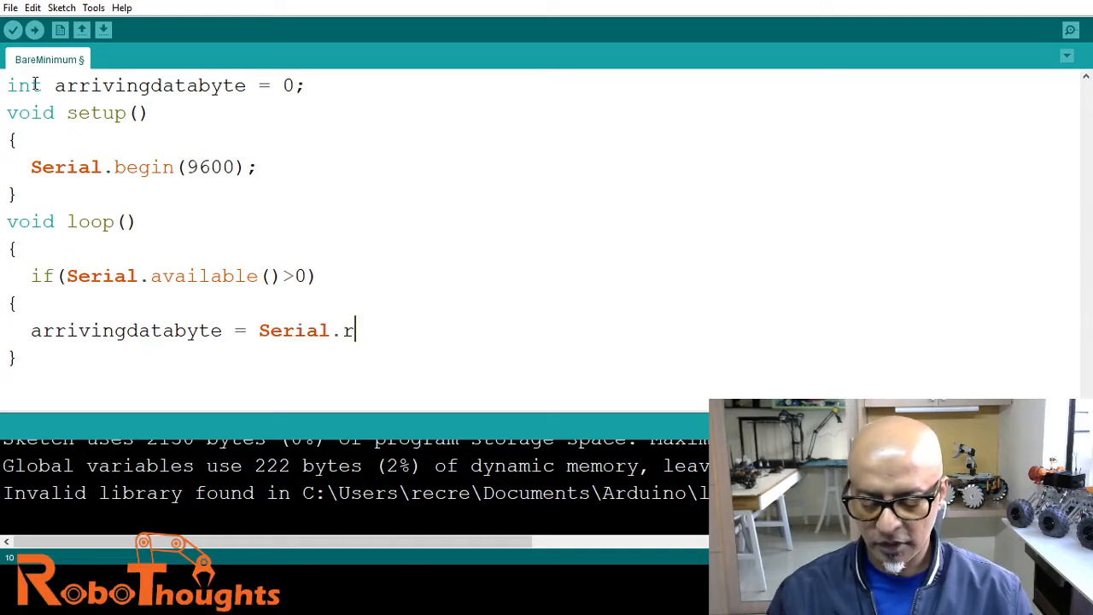
{"action": "type", "text": "ead("}
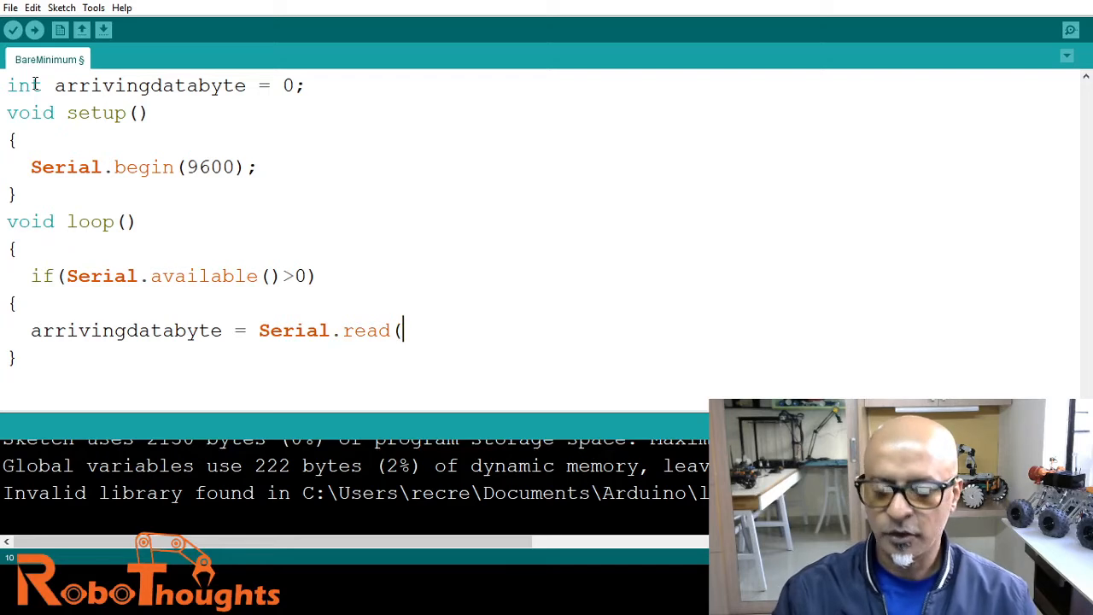
{"action": "type", "text": ")"}
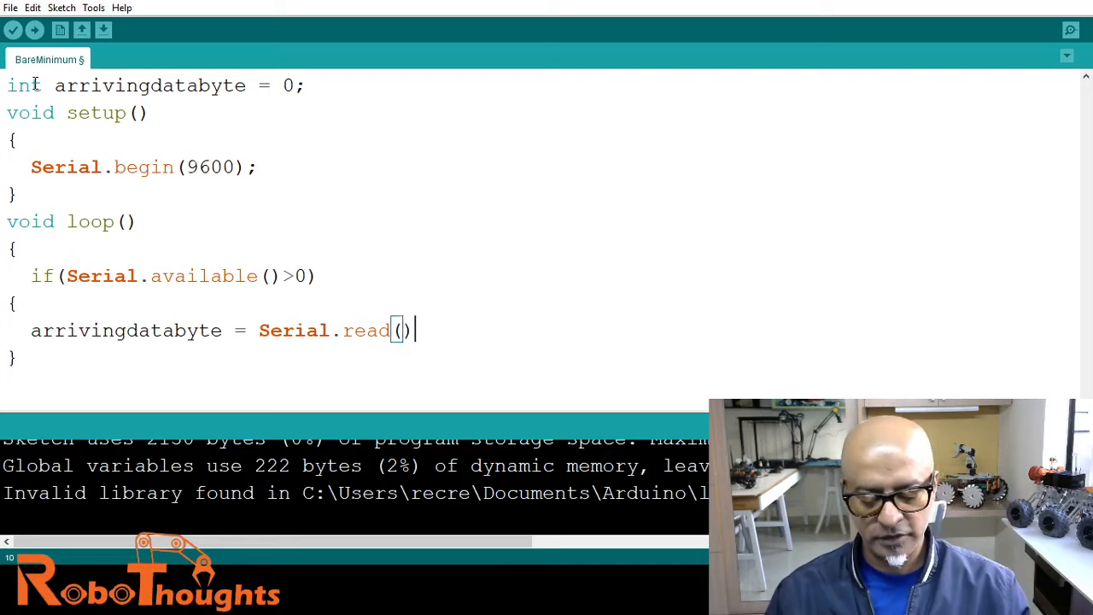
{"action": "type", "text": ";"}
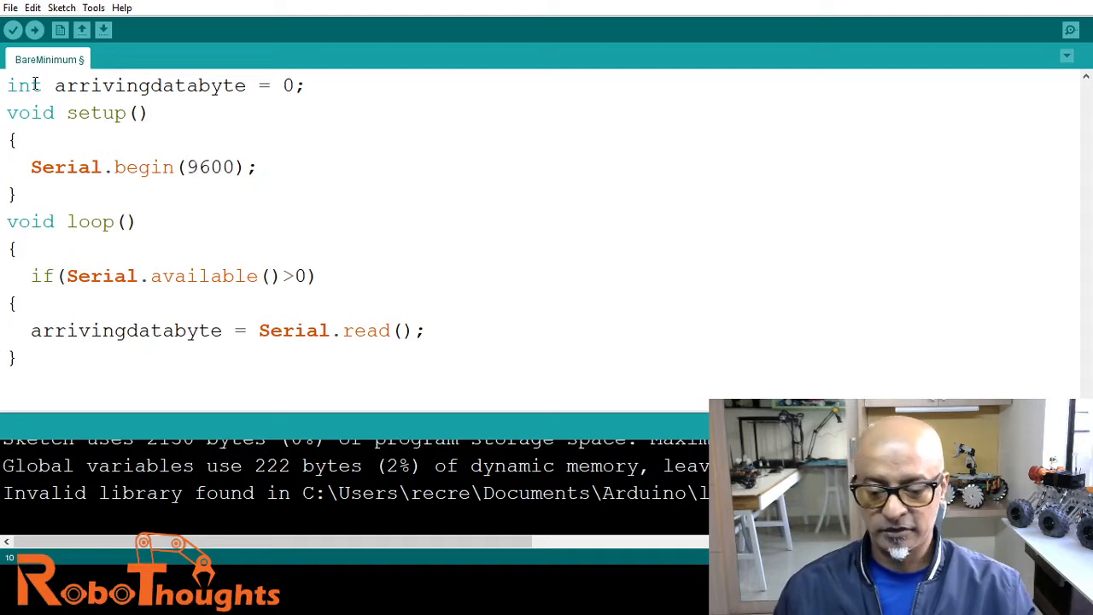
{"action": "key", "text": "enter"}
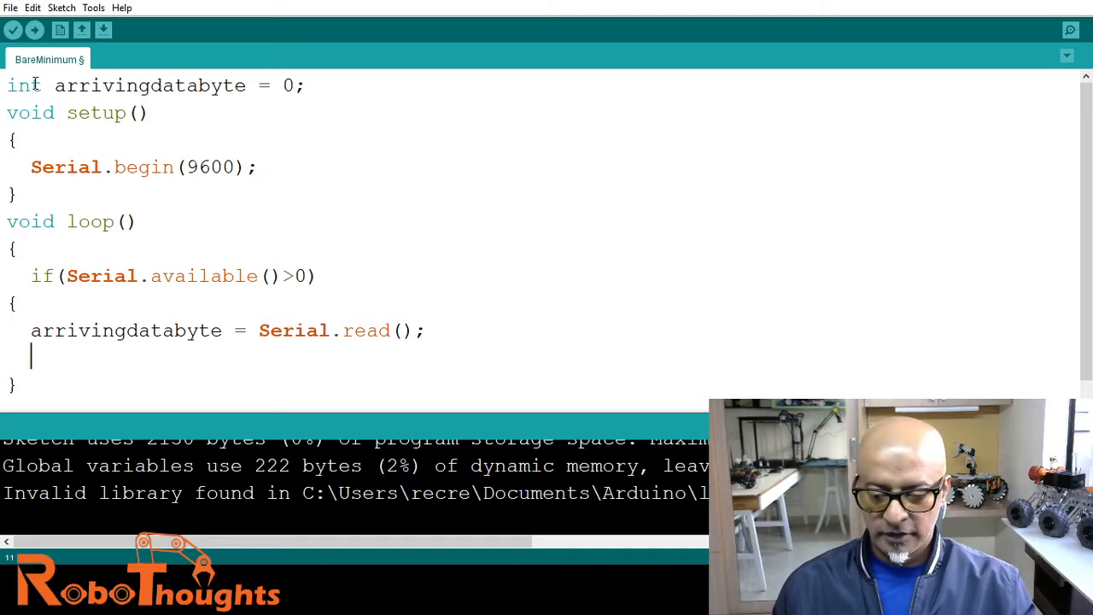
Add Serial.print("Hello World, How Are Avengers Doing"); below the read statement.
{"action": "type", "text": "Seri"}
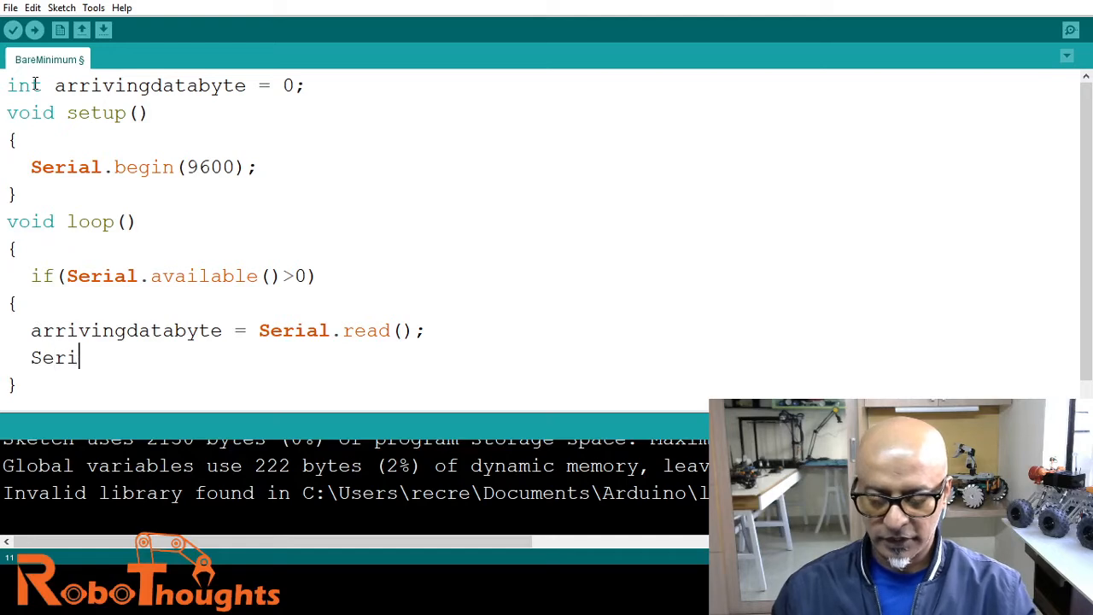
{"action": "type", "text": "al.pr"}
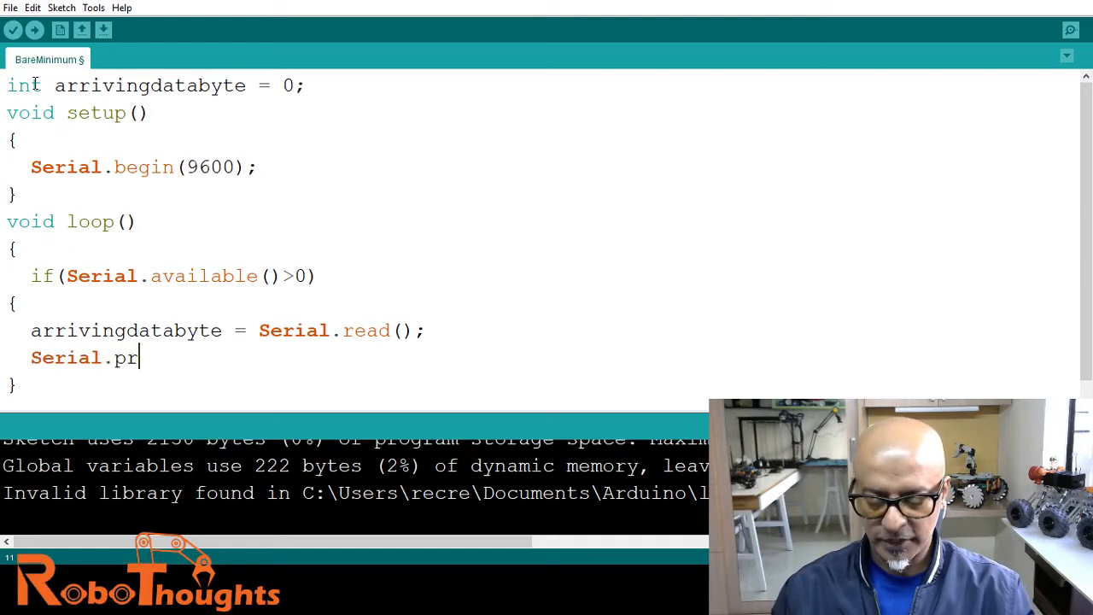
{"action": "type", "text": "int("}
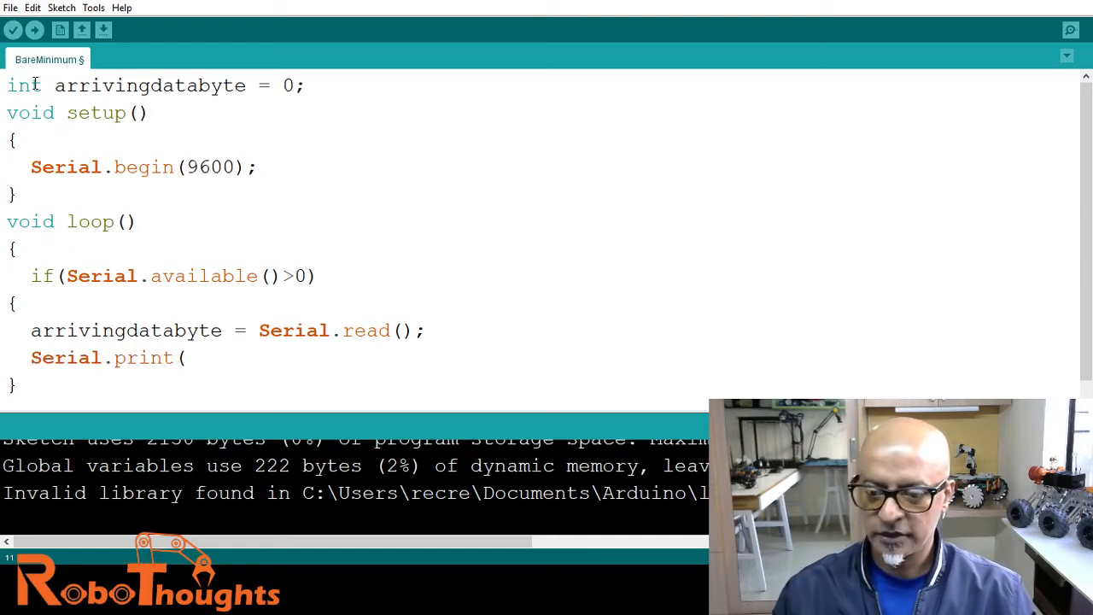
{"action": "type", "text": "\""}
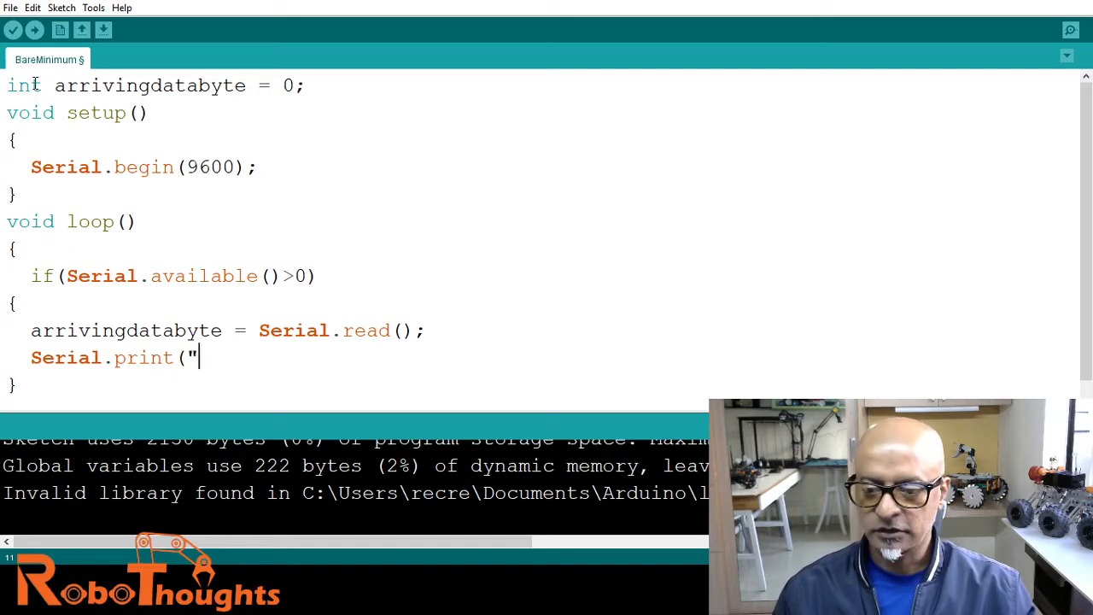
{"action": "type", "text": "Hello Wor"}
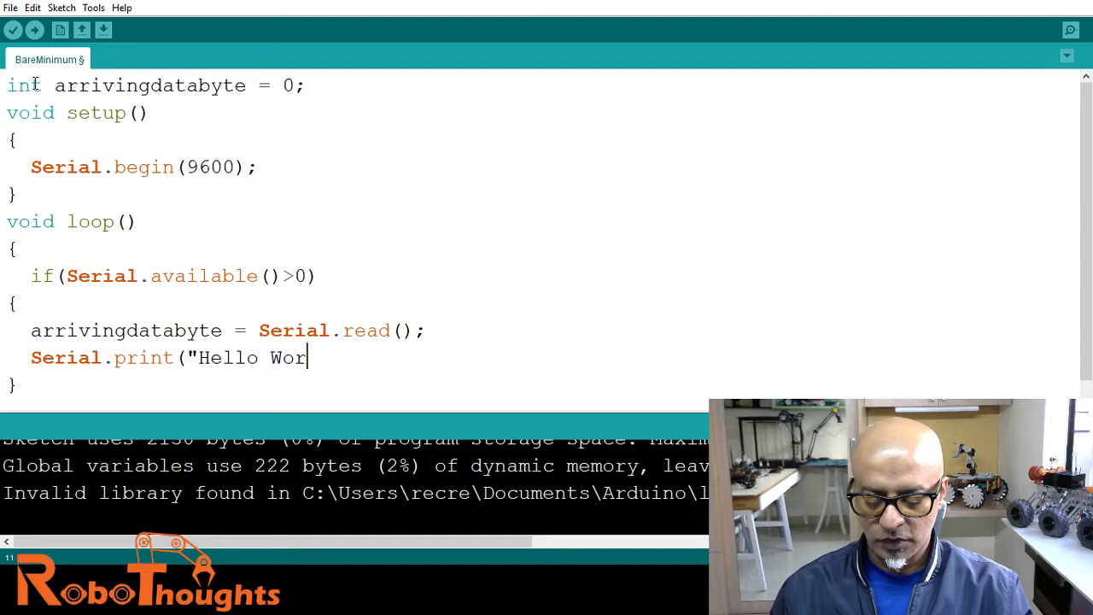
{"action": "type", "text": "ld"}
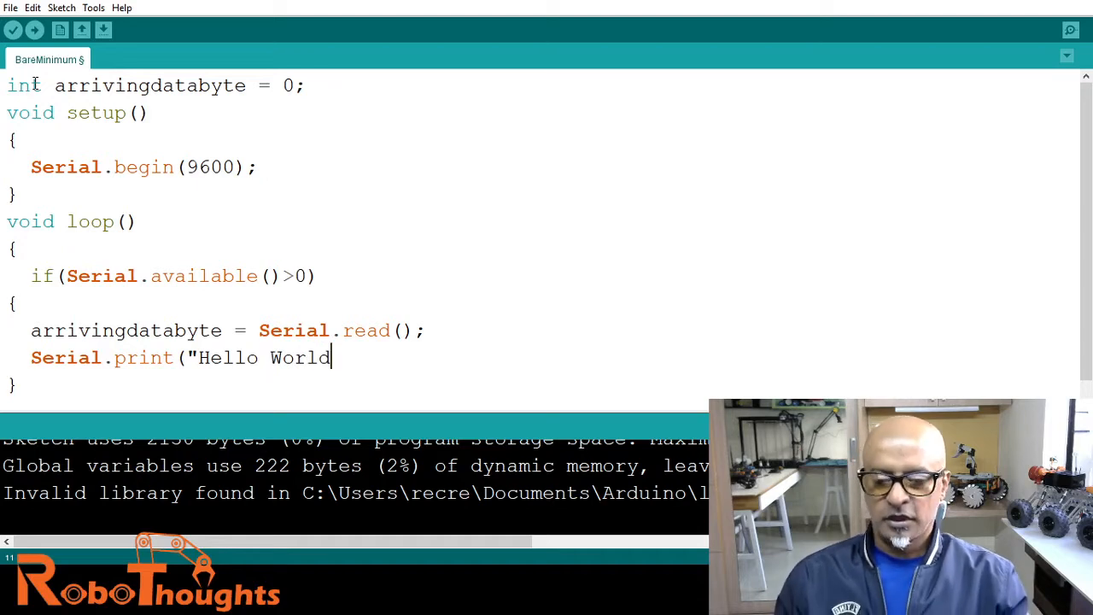
{"action": "type", "text": ","}
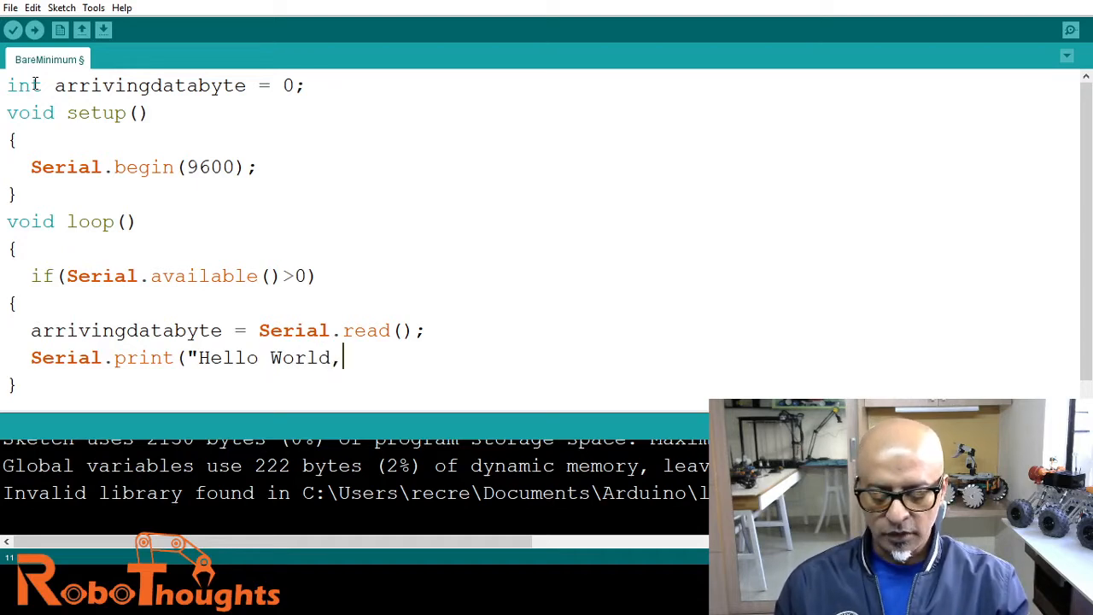
{"action": "type", "text": "How"}
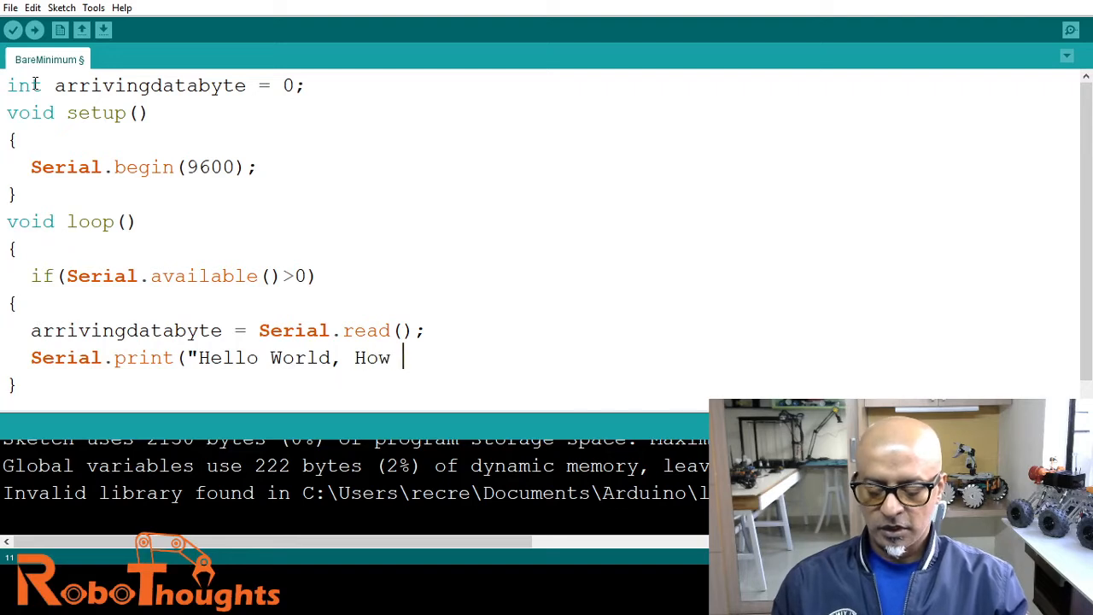
{"action": "type", "text": "Are"}
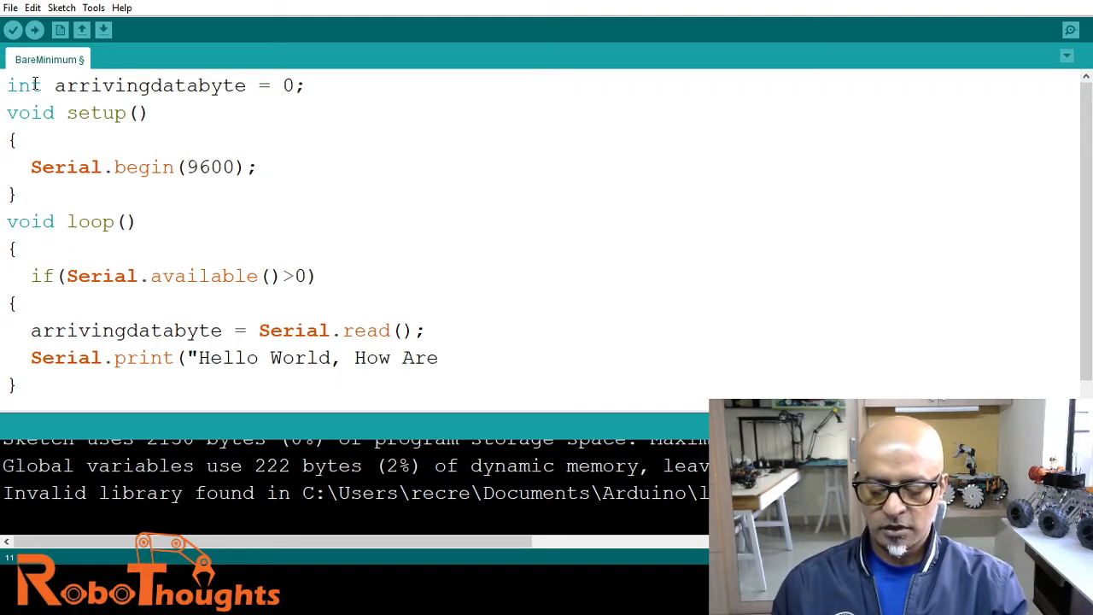
{"action": "type", "text": "Aven"}
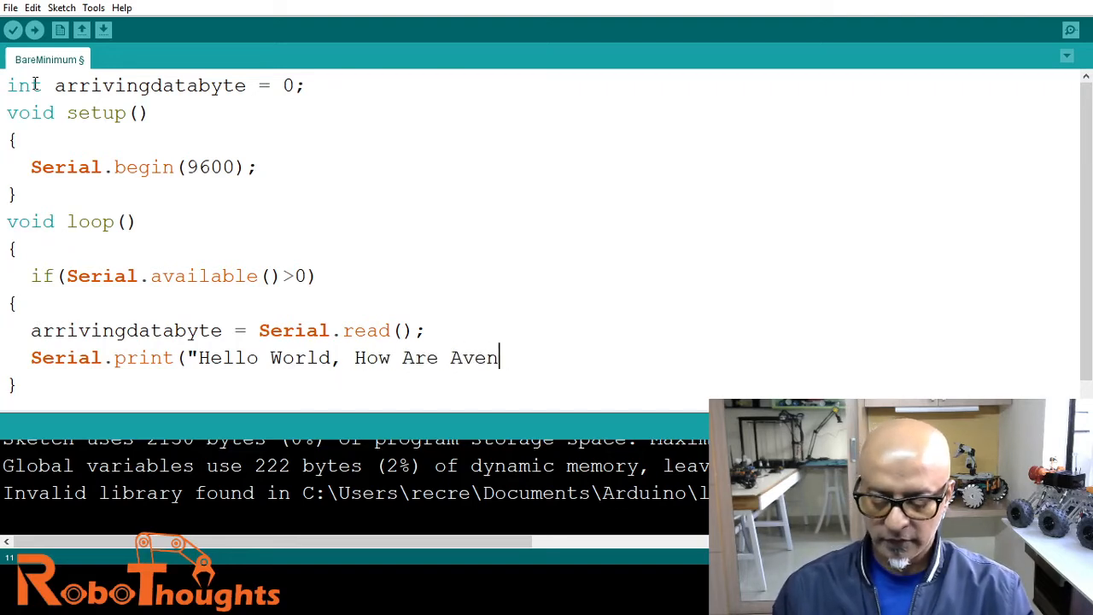
{"action": "type", "text": "gers Doi"}
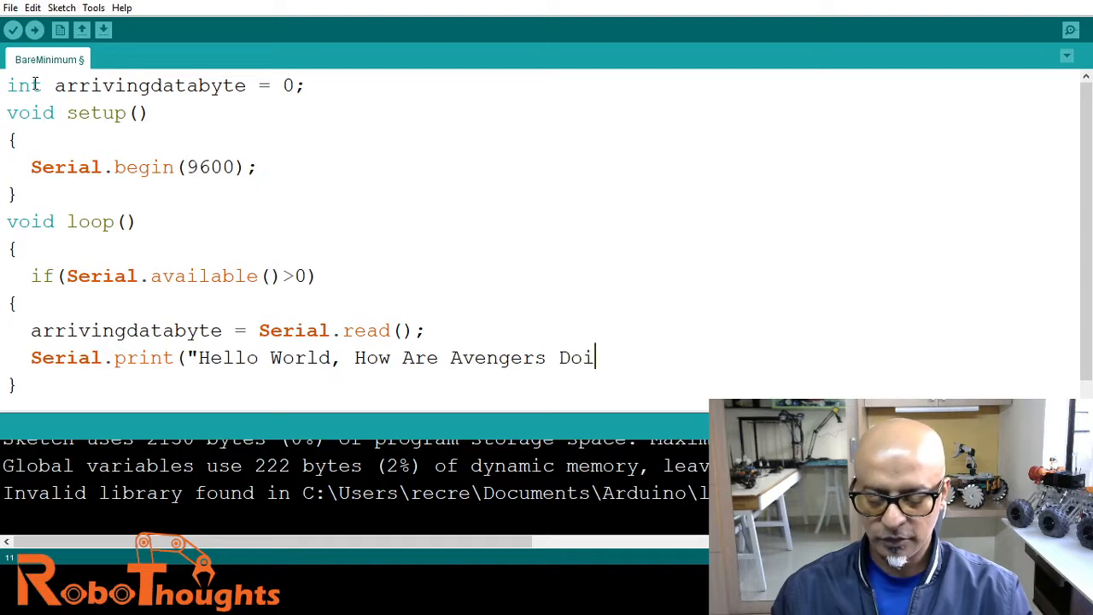
{"action": "type", "text": "ng\""}
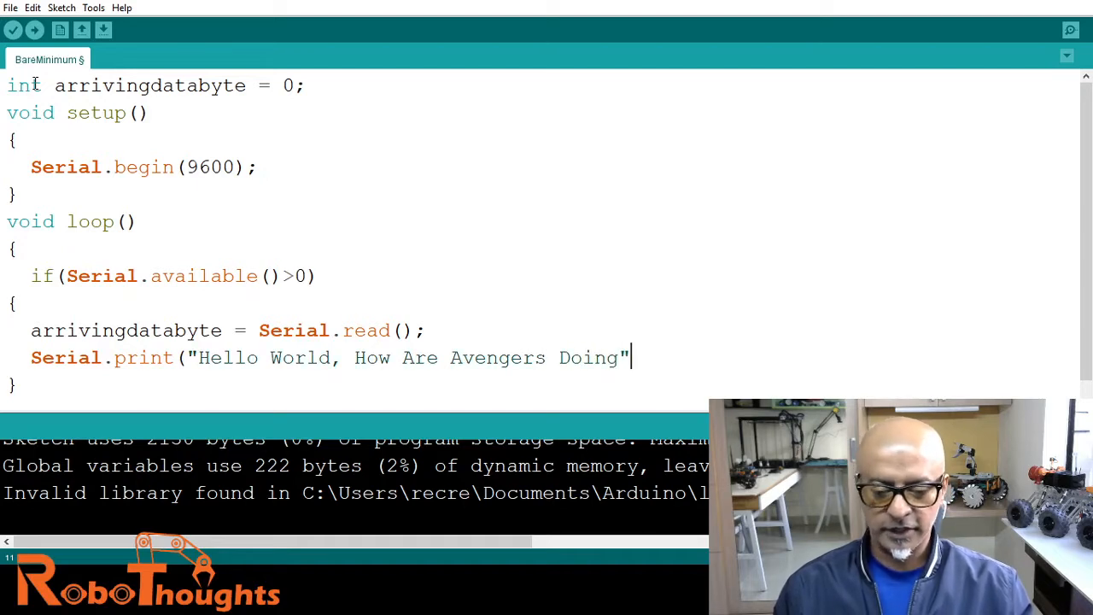
{"action": "key", "text": "Backspace"}
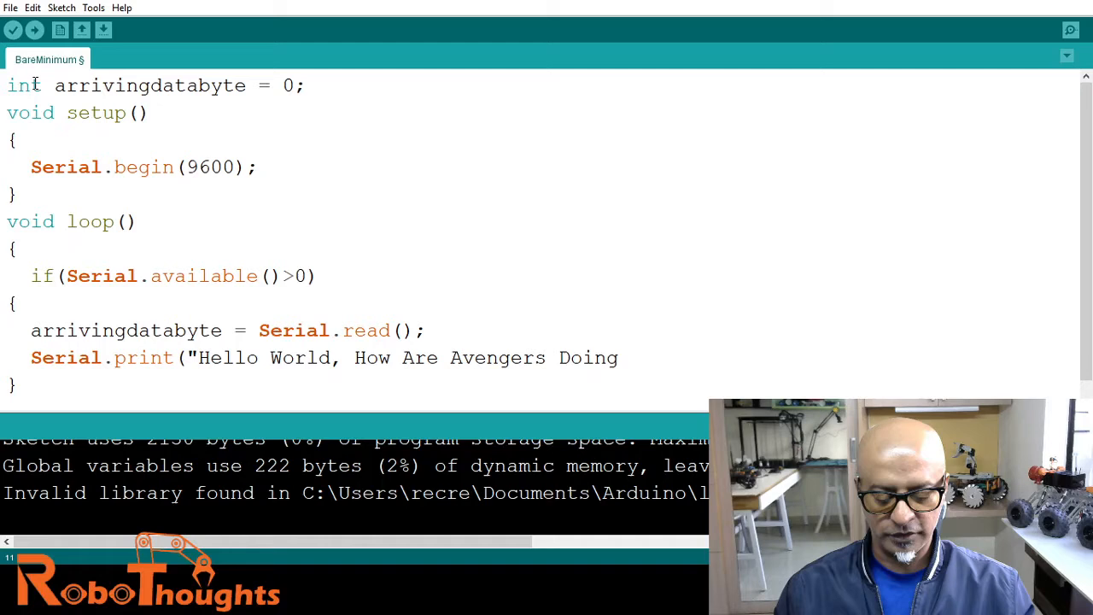
{"action": "type", "text": ";"}
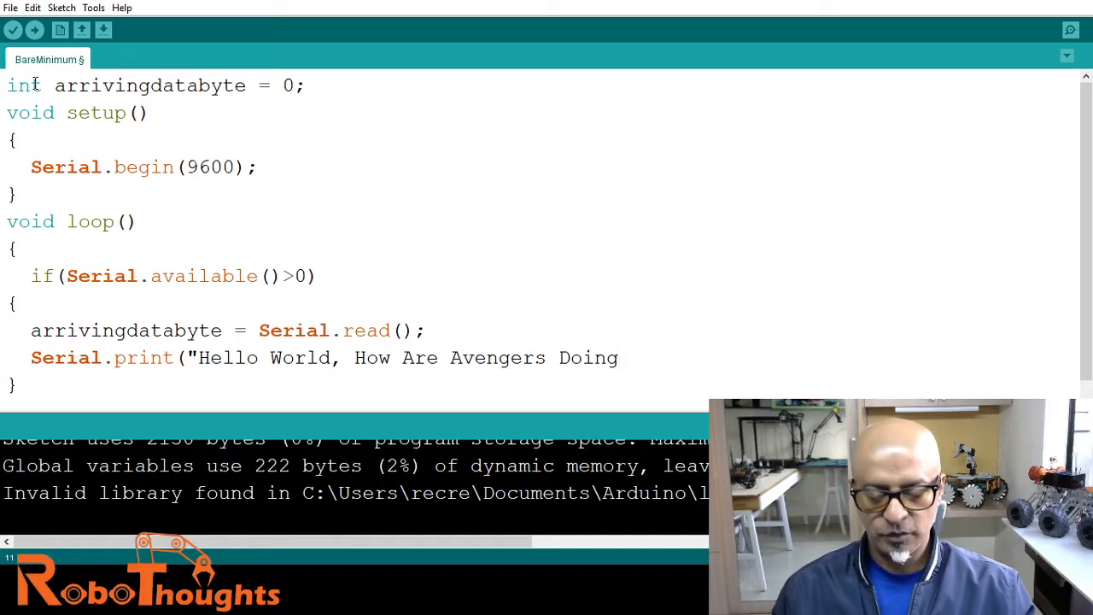
{"action": "type", "text": ");"}
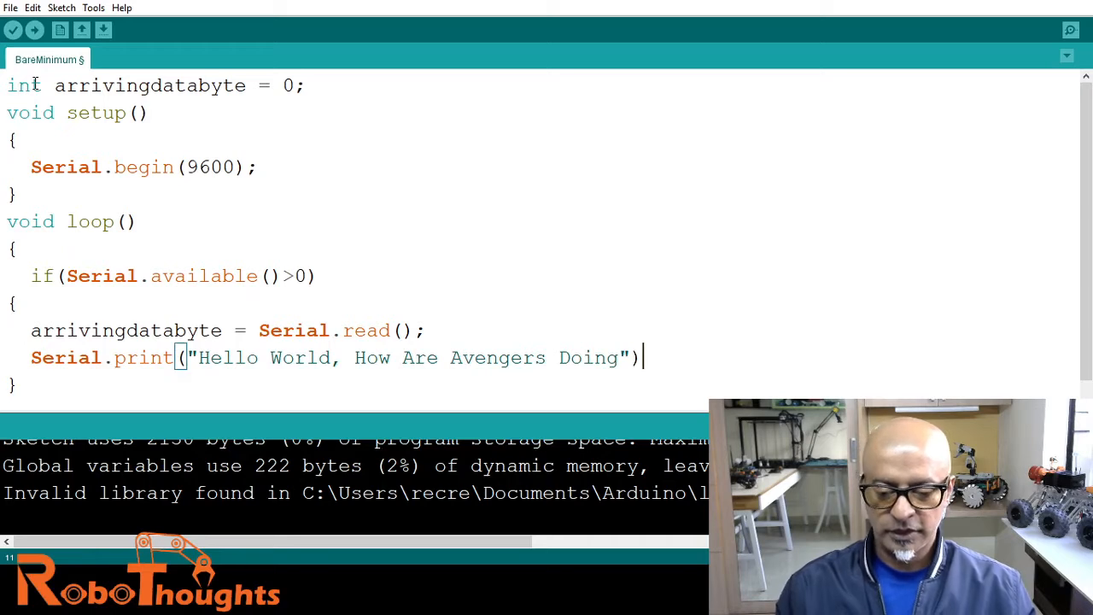
{"action": "type", "text": ";"}
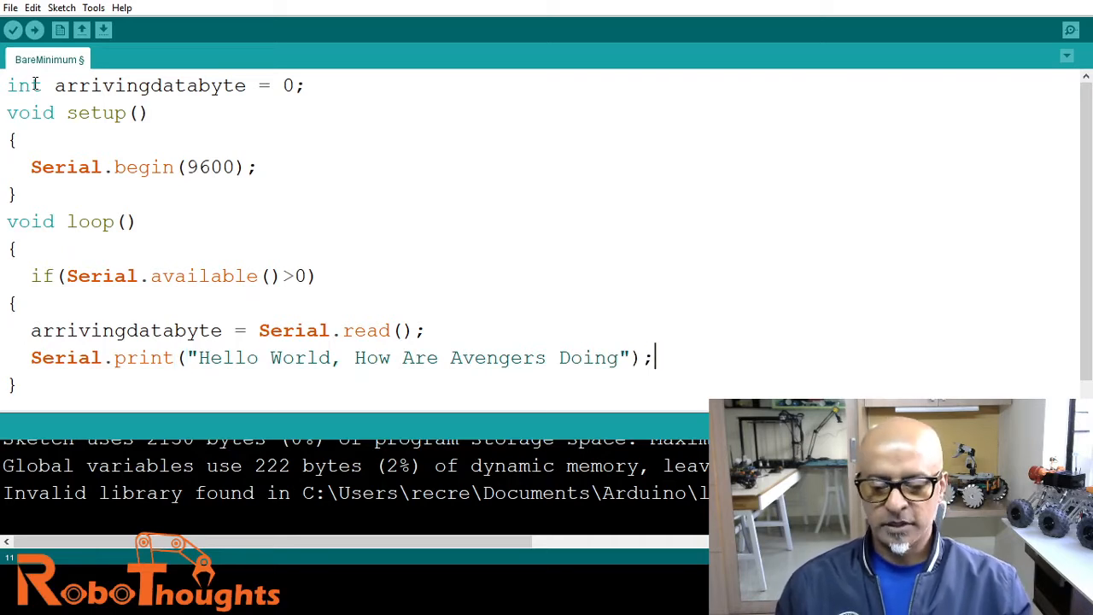
Add Serial.println(arrivingdatabyte, DEC); to print the received byte in decimal.
{"action": "type", "text": "Seri"}
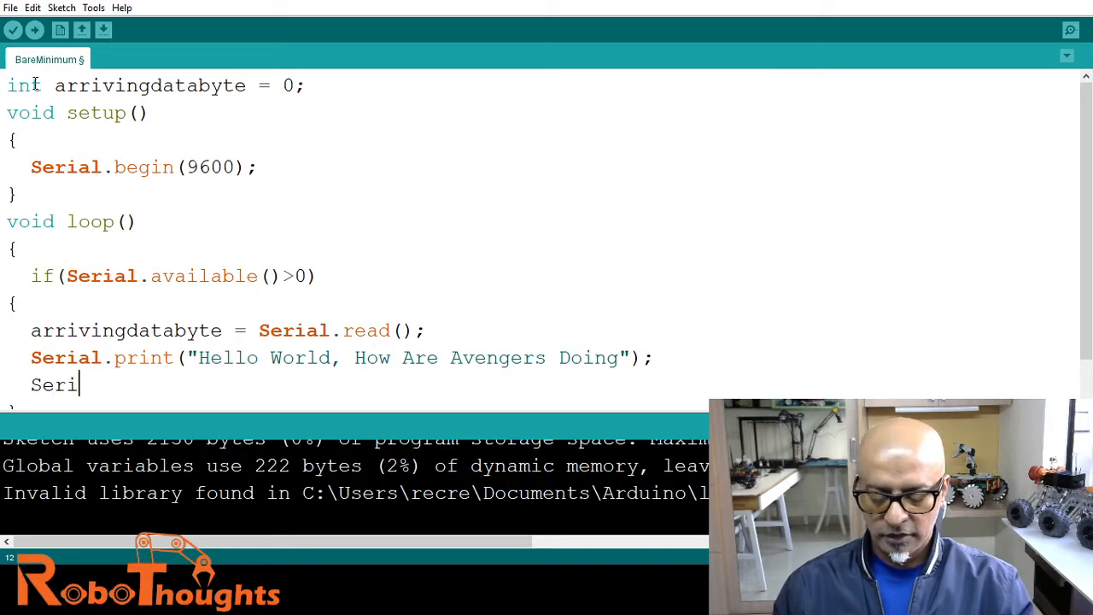
{"action": "type", "text": "al.pr"}
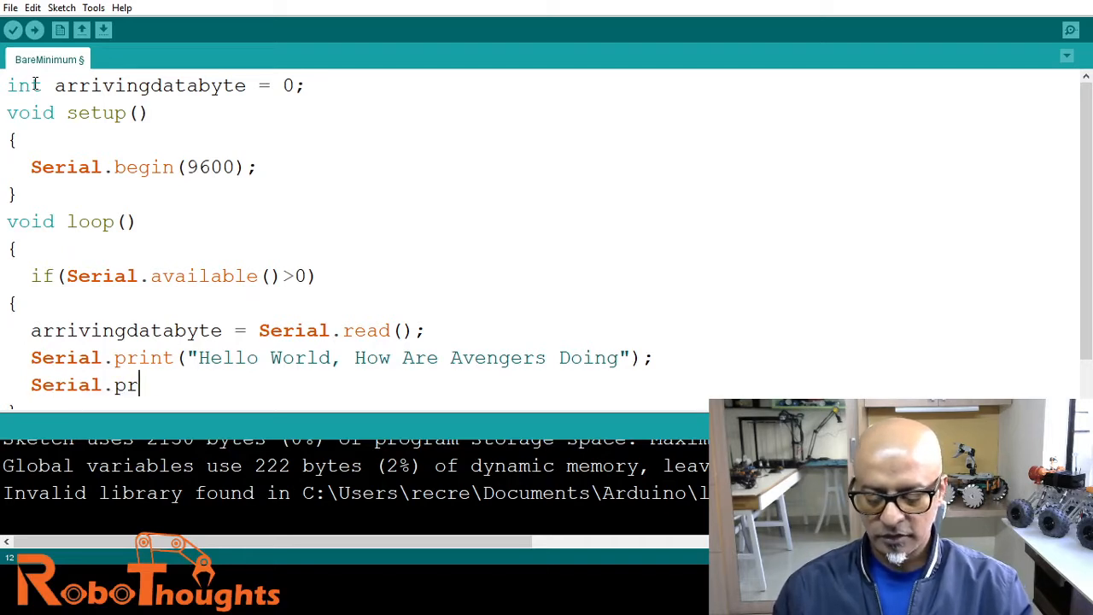
{"action": "type", "text": "intln"}
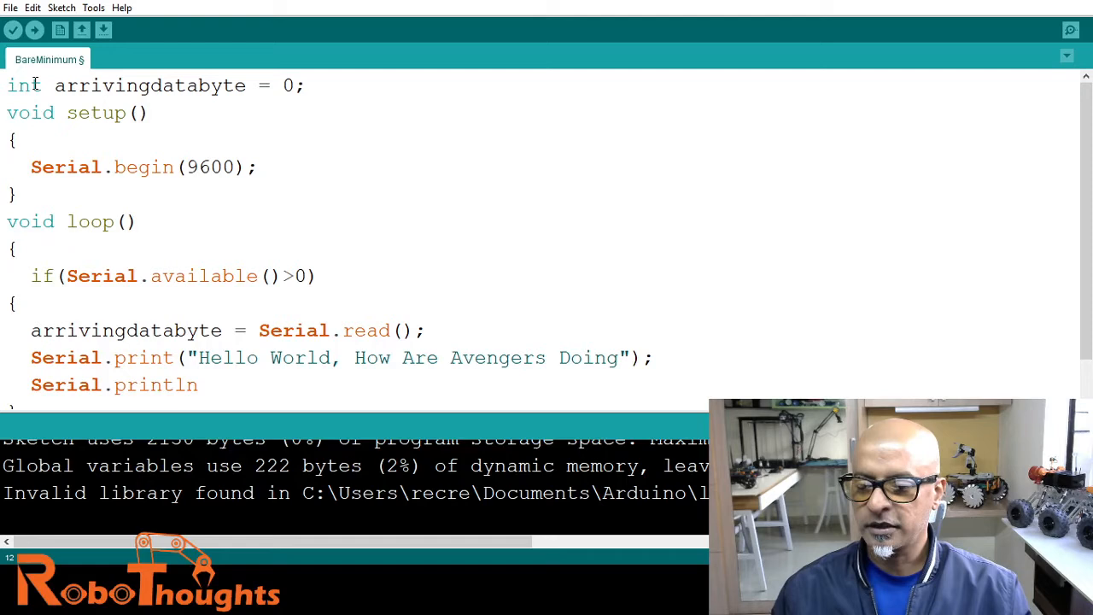
{"action": "type", "text": "("}
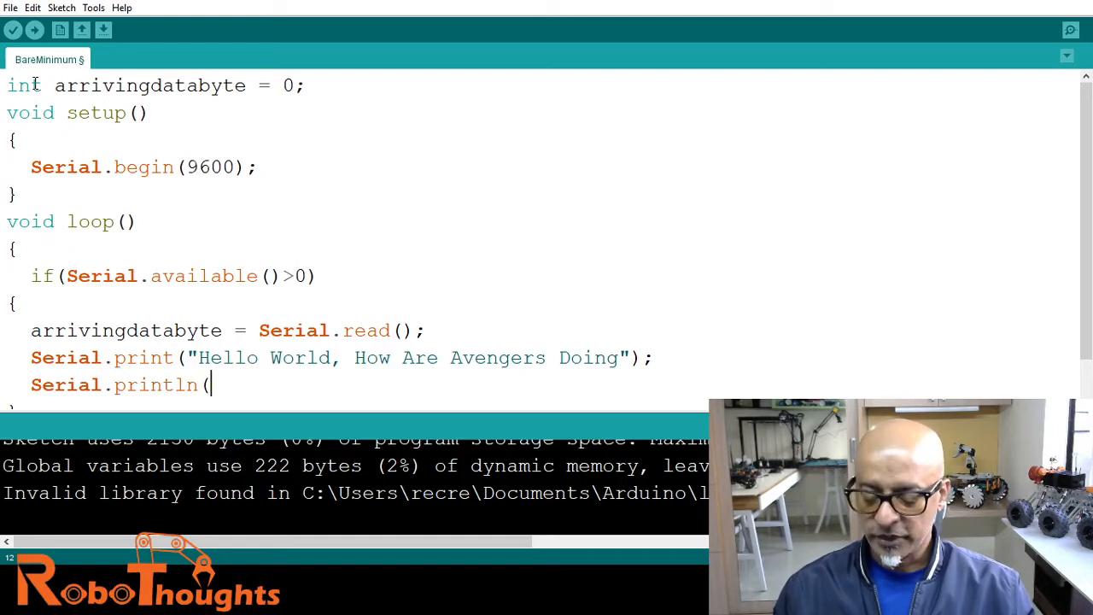
{"action": "type", "text": "arri"}
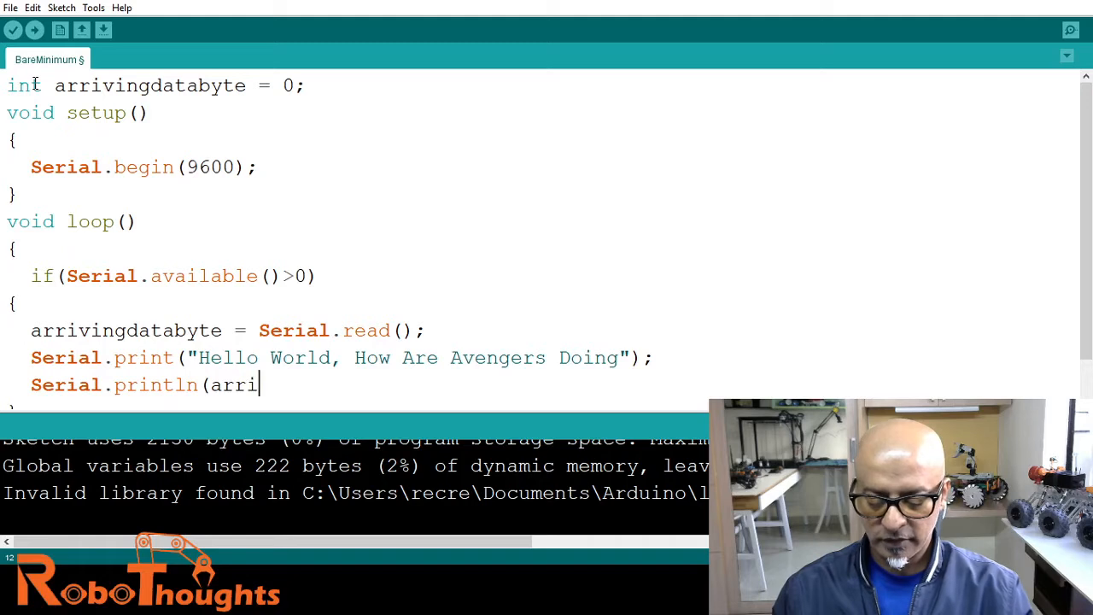
{"action": "type", "text": "vingdata"}
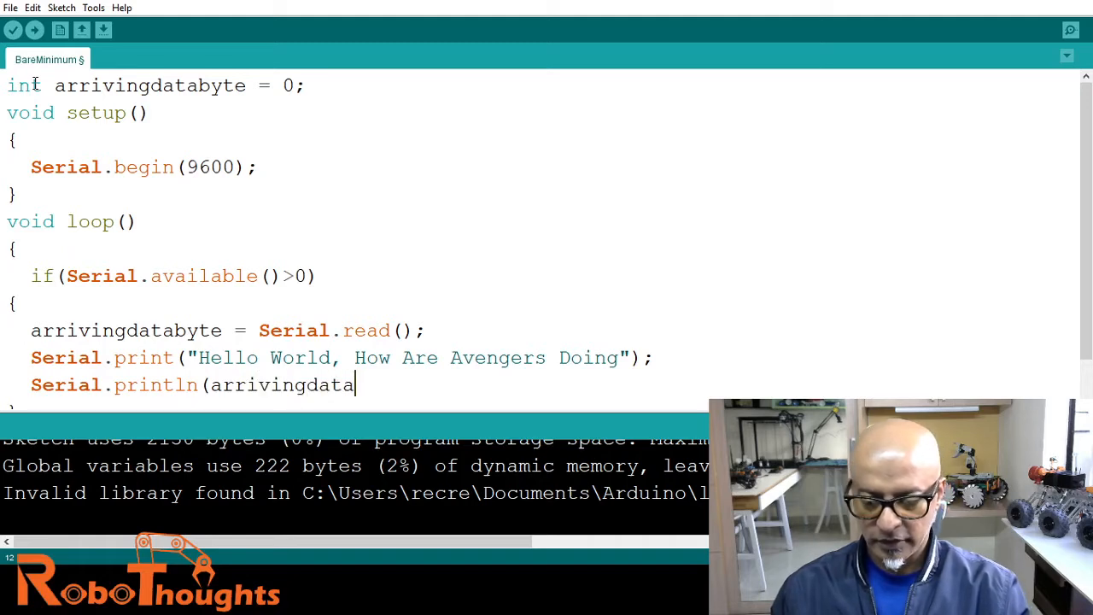
{"action": "type", "text": "yt"}
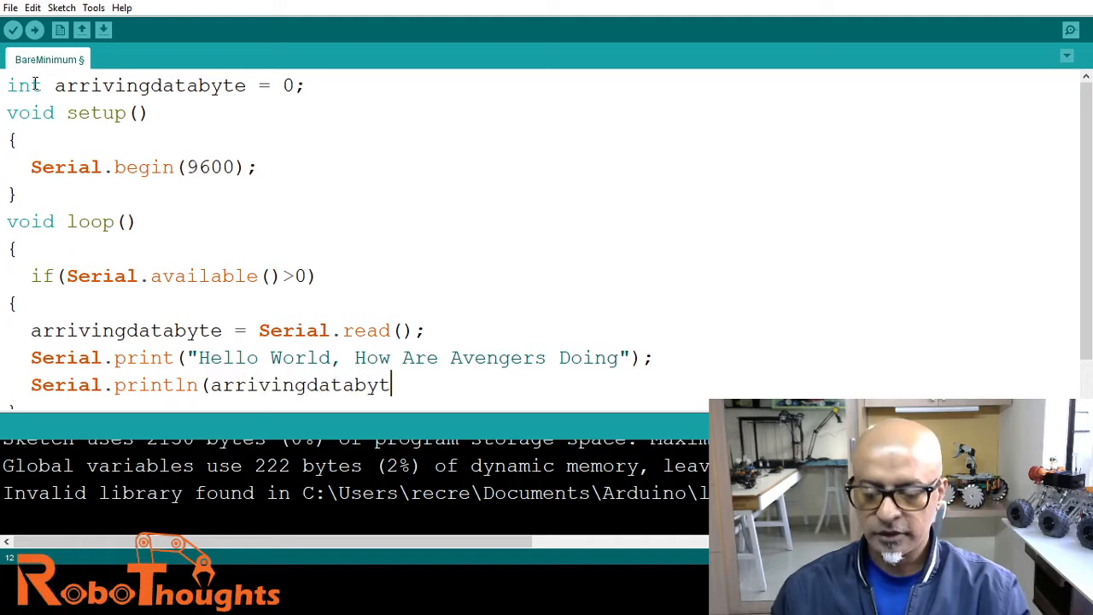
{"action": "type", "text": "e"}
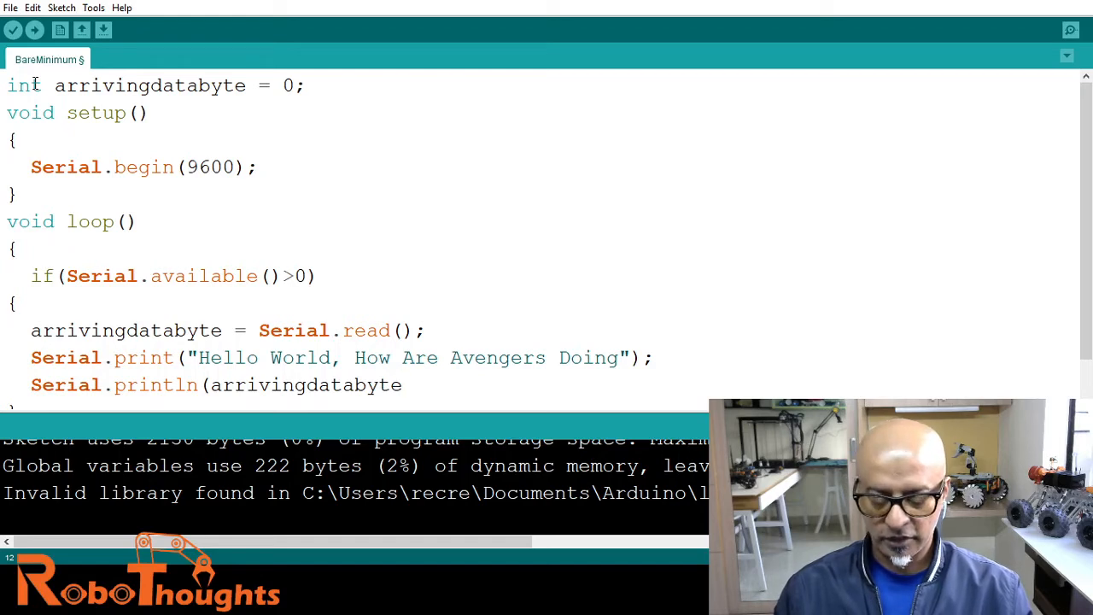
{"action": "type", "text": ", DEC"}
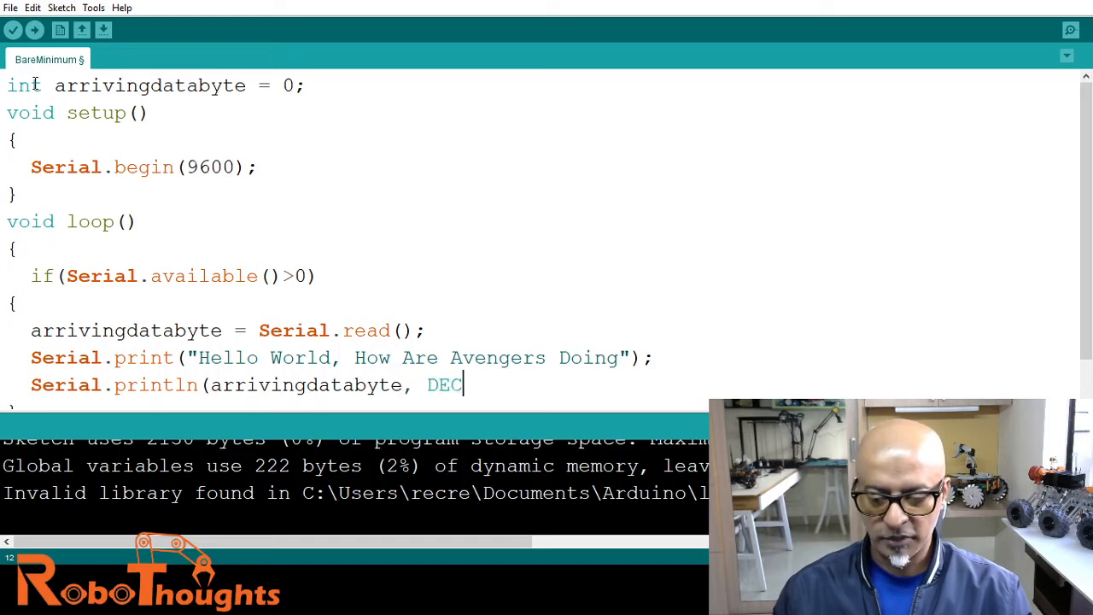
{"action": "type", "text": ");"}
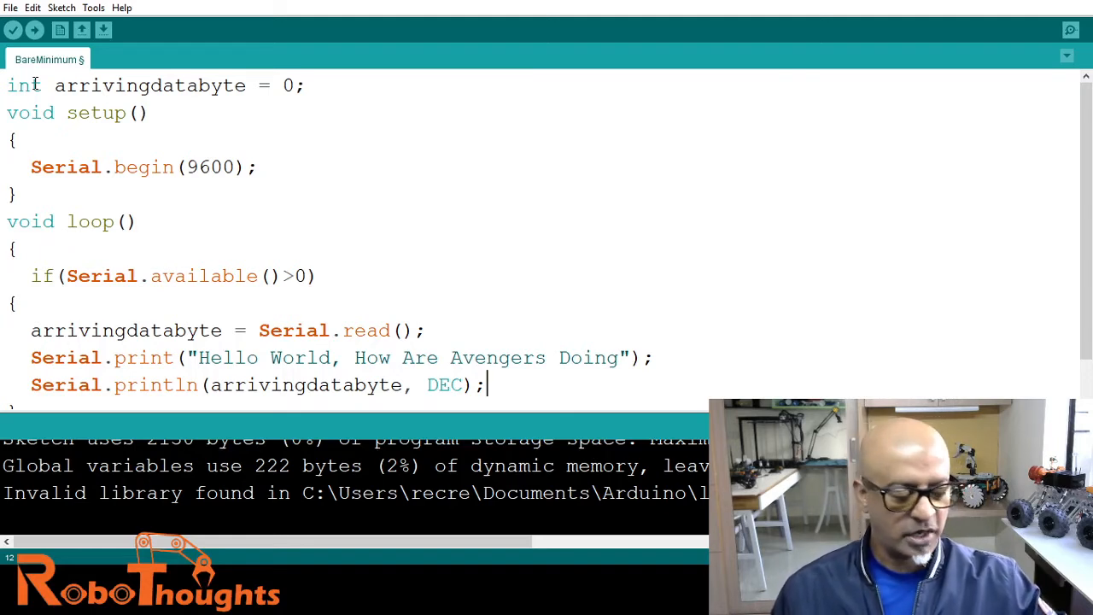
{"action": "mouse_move", "coordinate": [14, 31]}
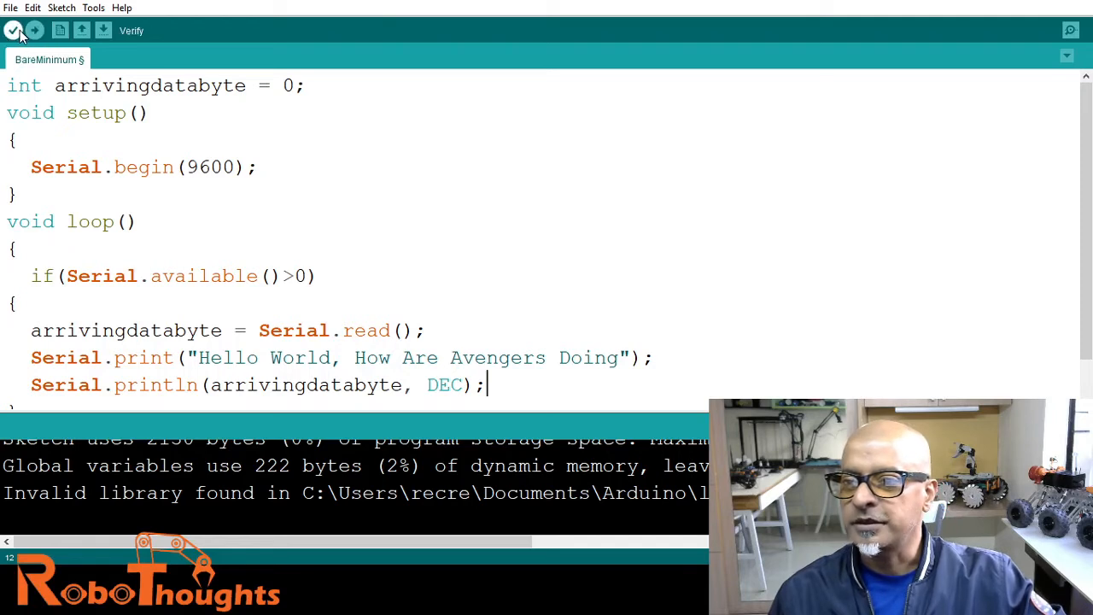
Verify, add the missing closing brace for loop, and verify again until it compiles.
{"action": "left_click", "coordinate": [14, 31]}
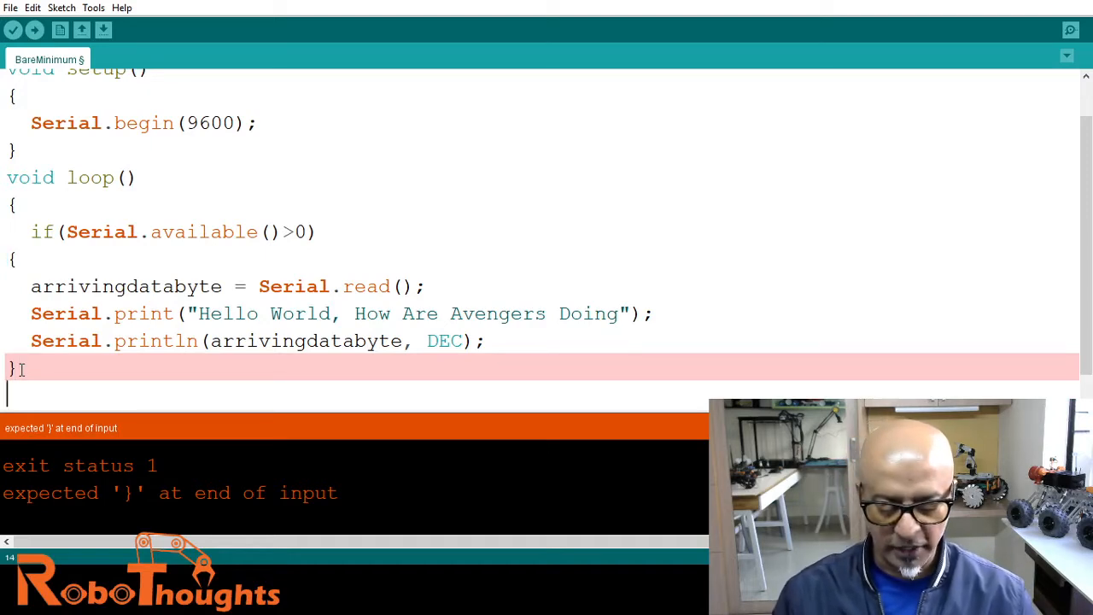
{"action": "type", "text": "}"}
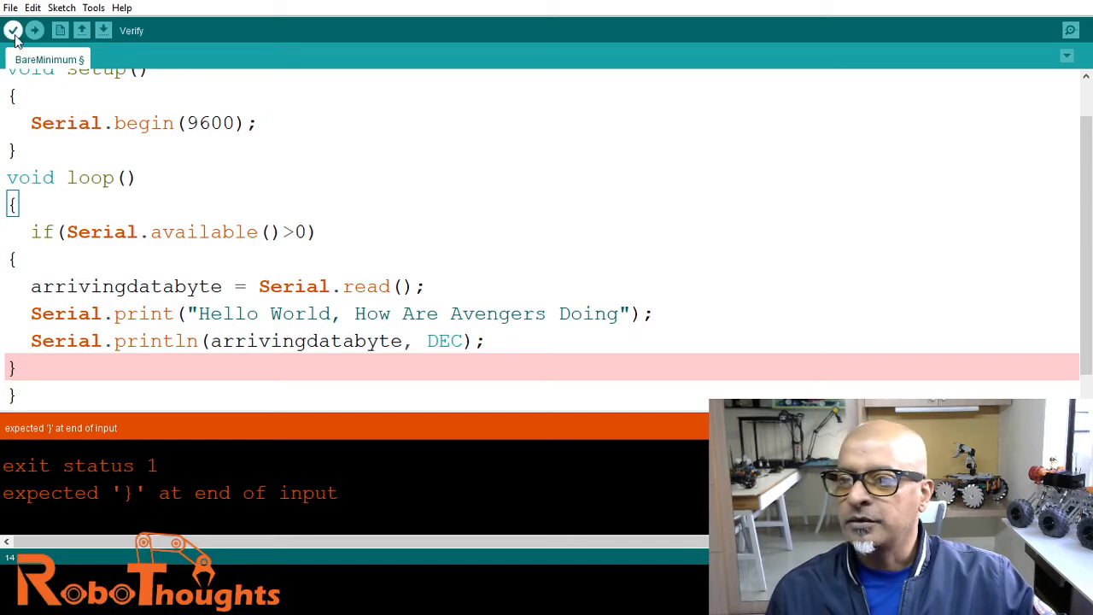
{"action": "left_click", "coordinate": [14, 31]}
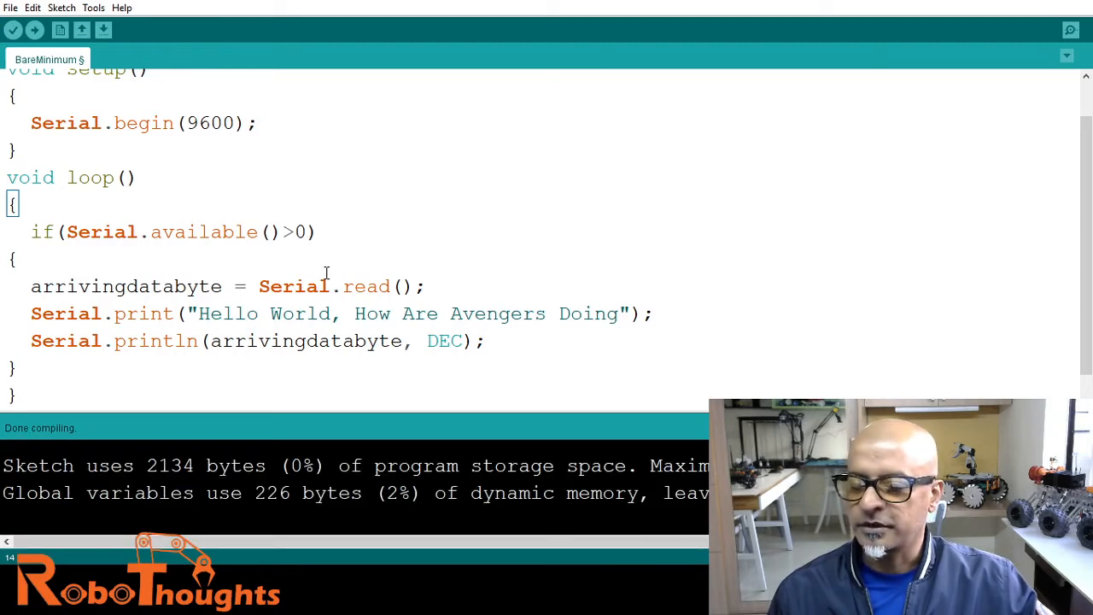
Upload the compiled sketch to the Arduino board.
{"action": "left_click", "coordinate": [34, 30]}
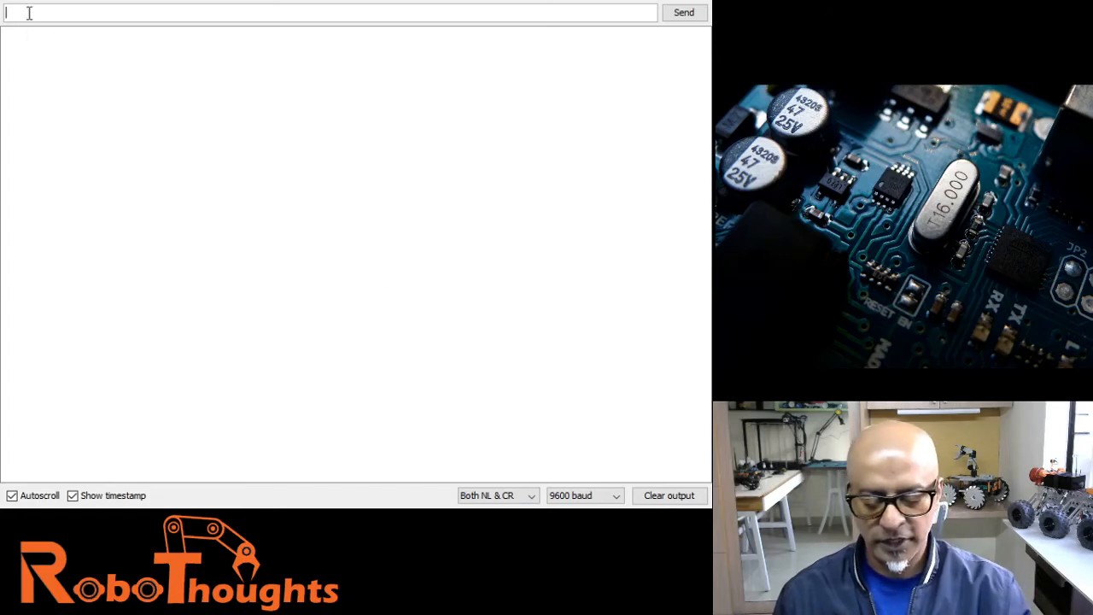
Send 1 from the Serial Monitor so the greeting appears with byte values 49, 13 and 10.
{"action": "type", "text": "1"}
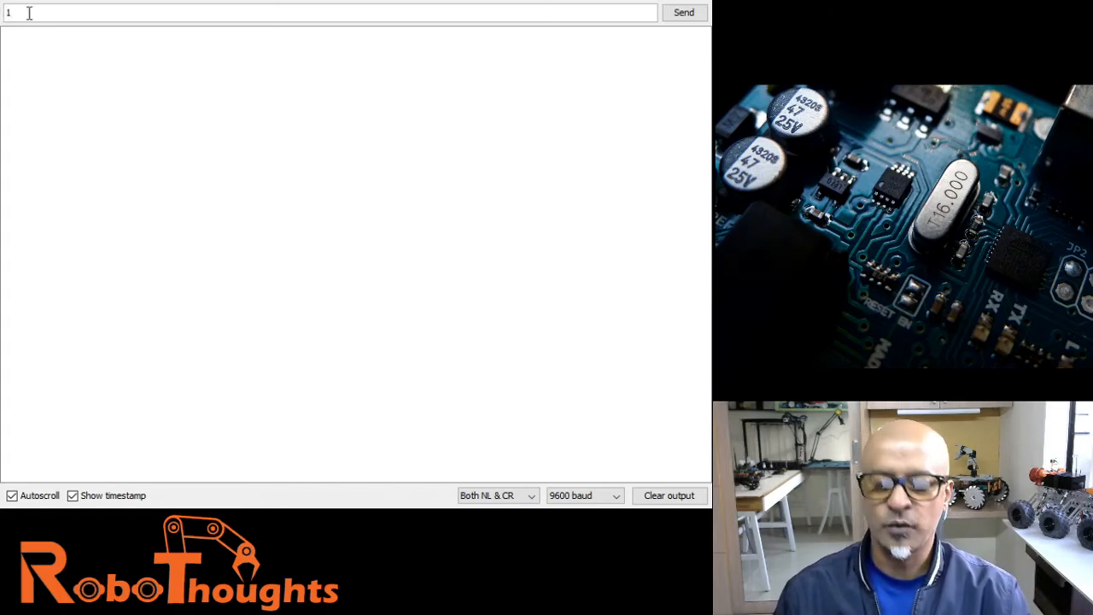
{"action": "left_click", "coordinate": [684, 12]}
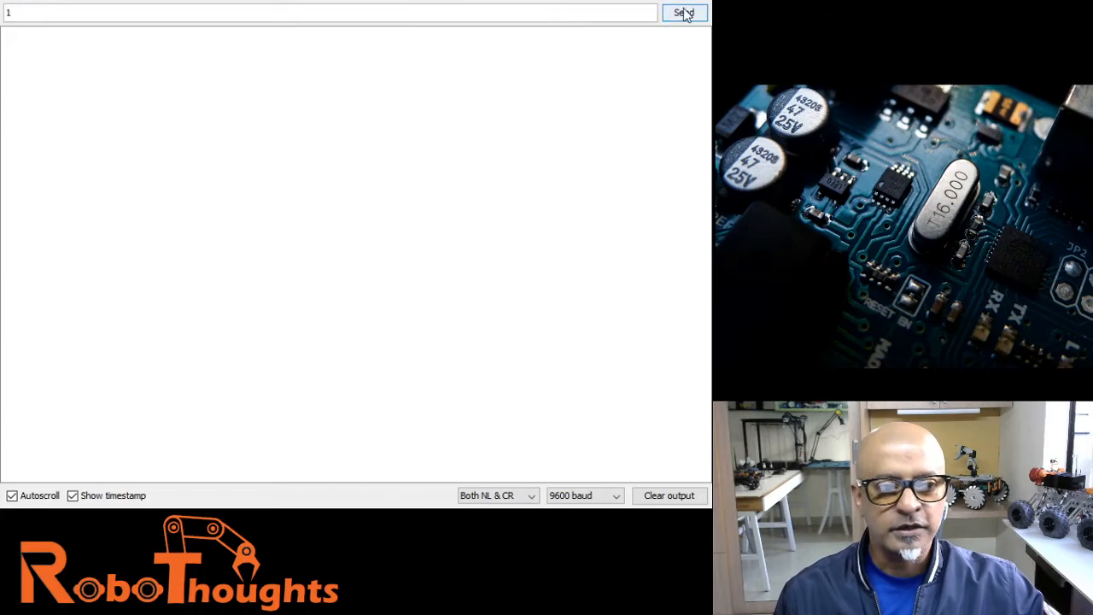
{"action": "left_click", "coordinate": [684, 12]}
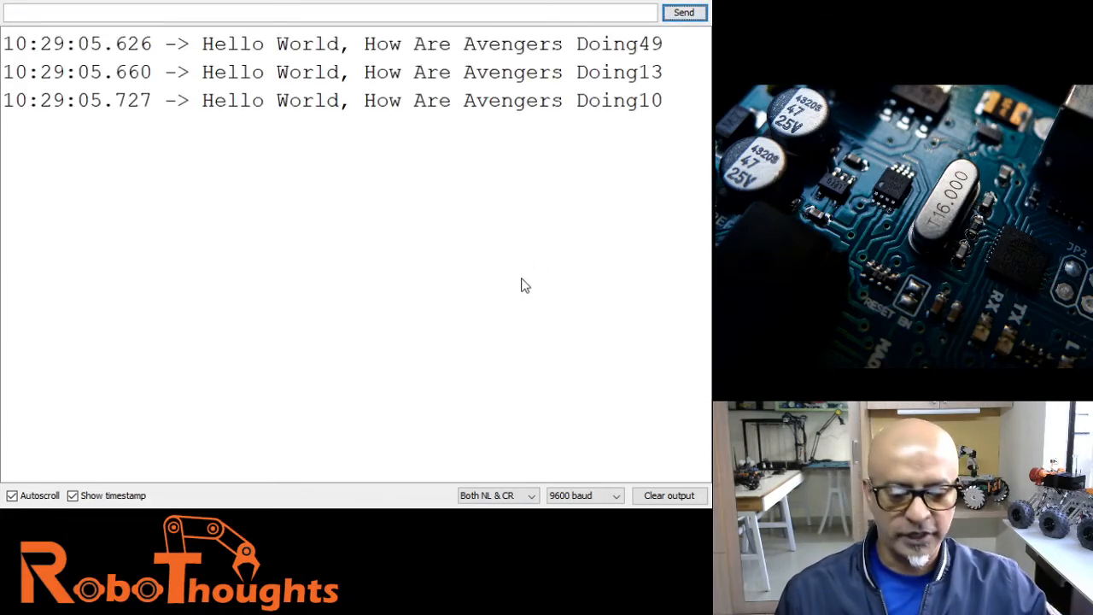
{"action": "mouse_move", "coordinate": [3, 453]}
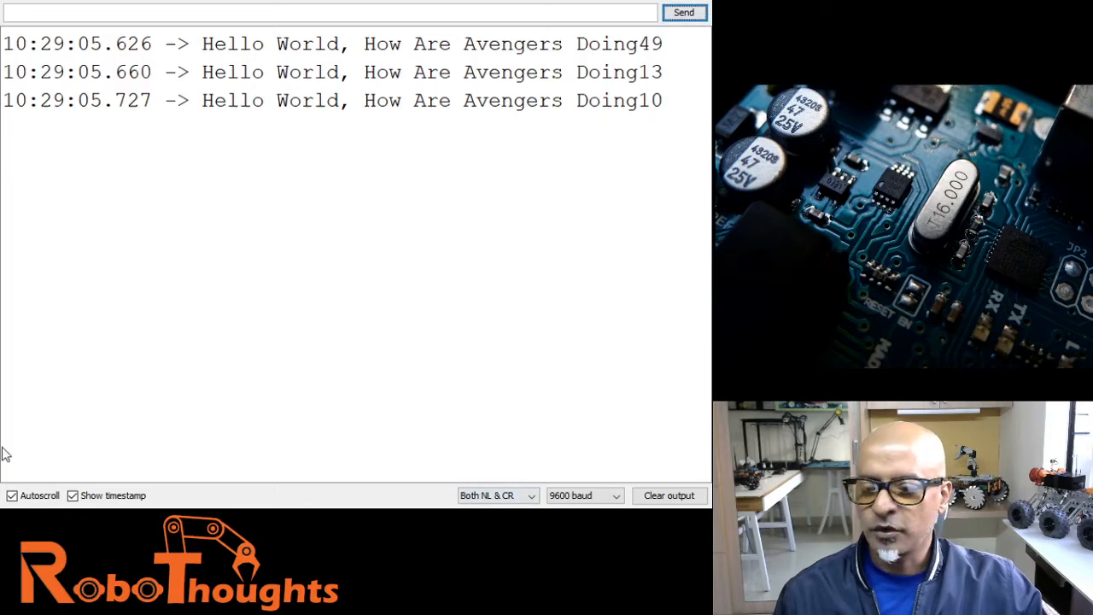